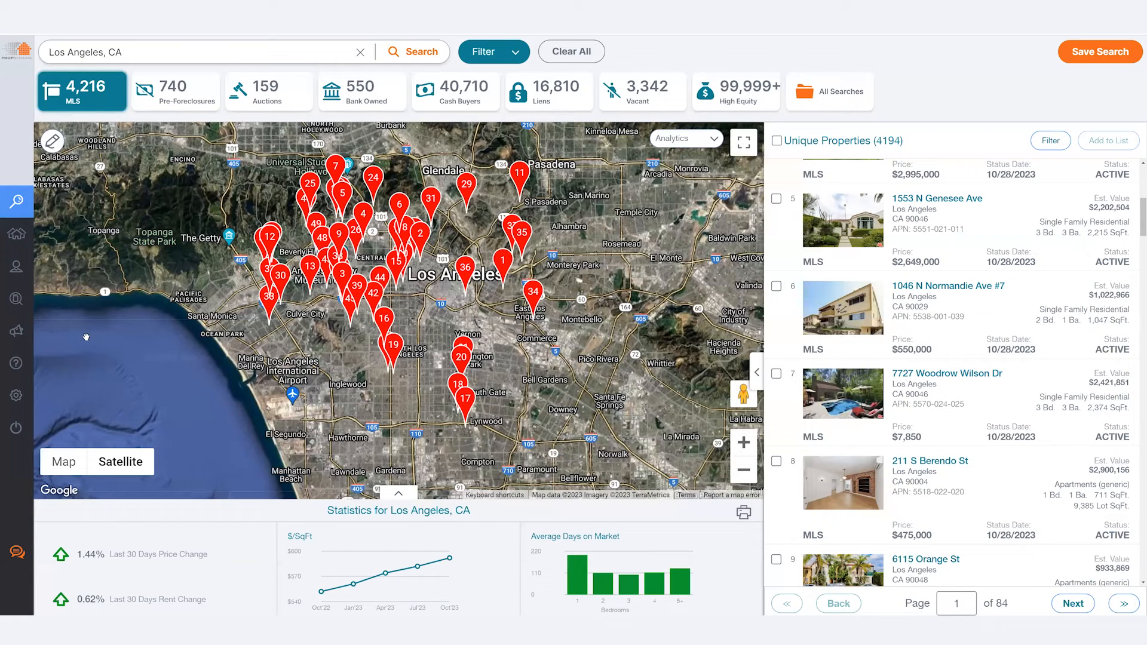
Step: Go to My Properties in the left sidebar to list All Saved Properties
click(743, 142)
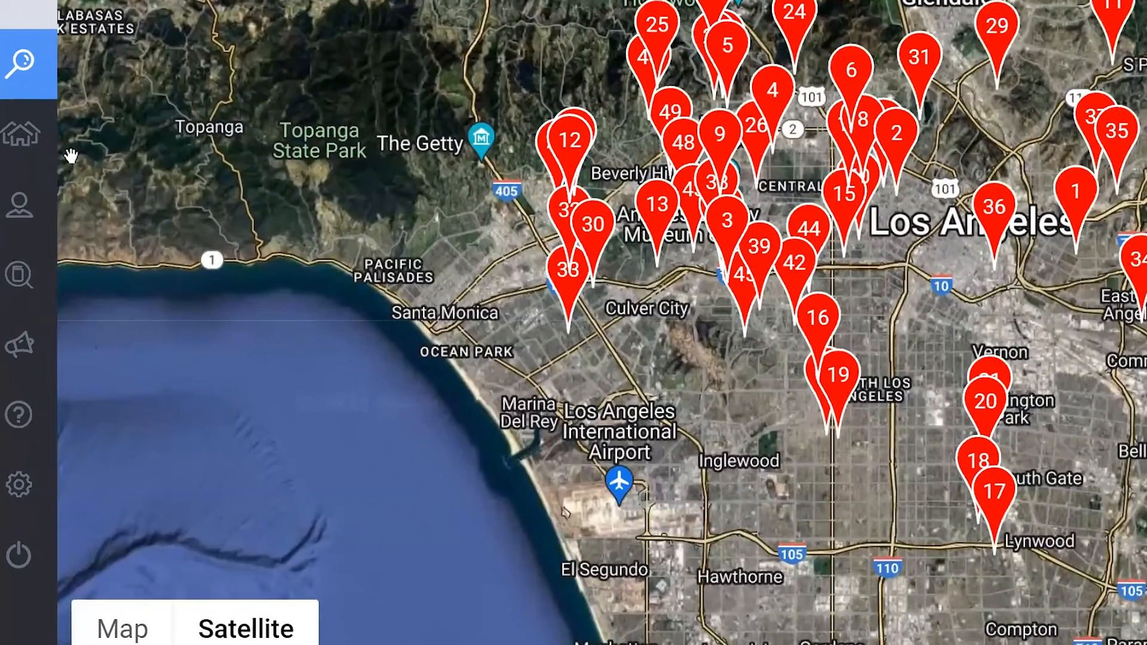
click(20, 133)
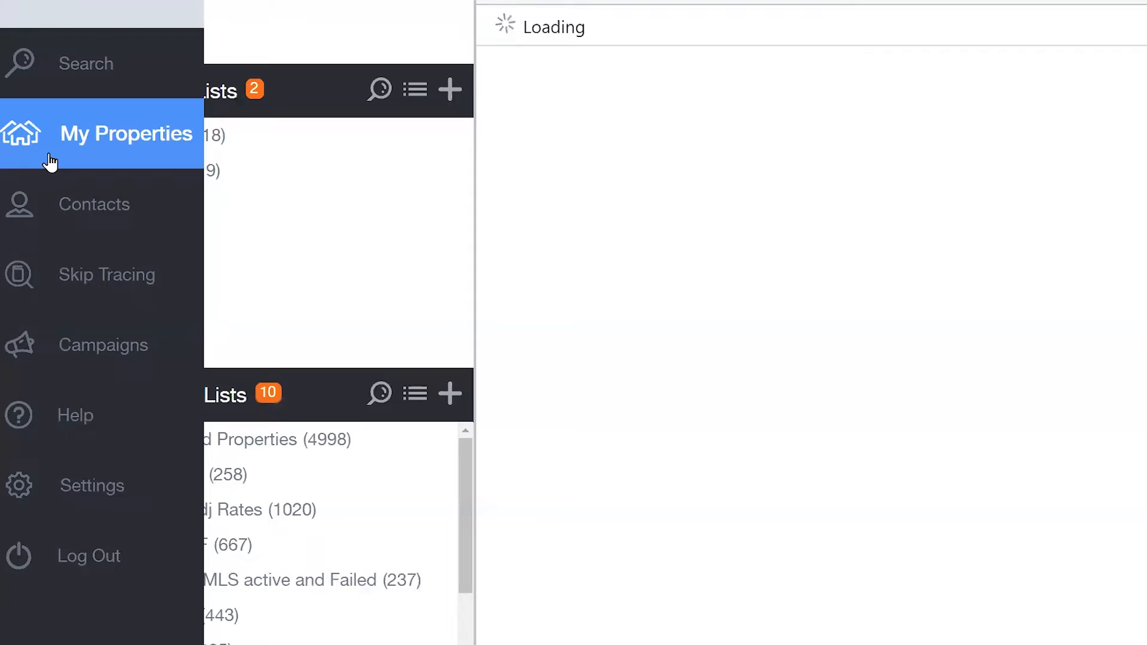
click(125, 133)
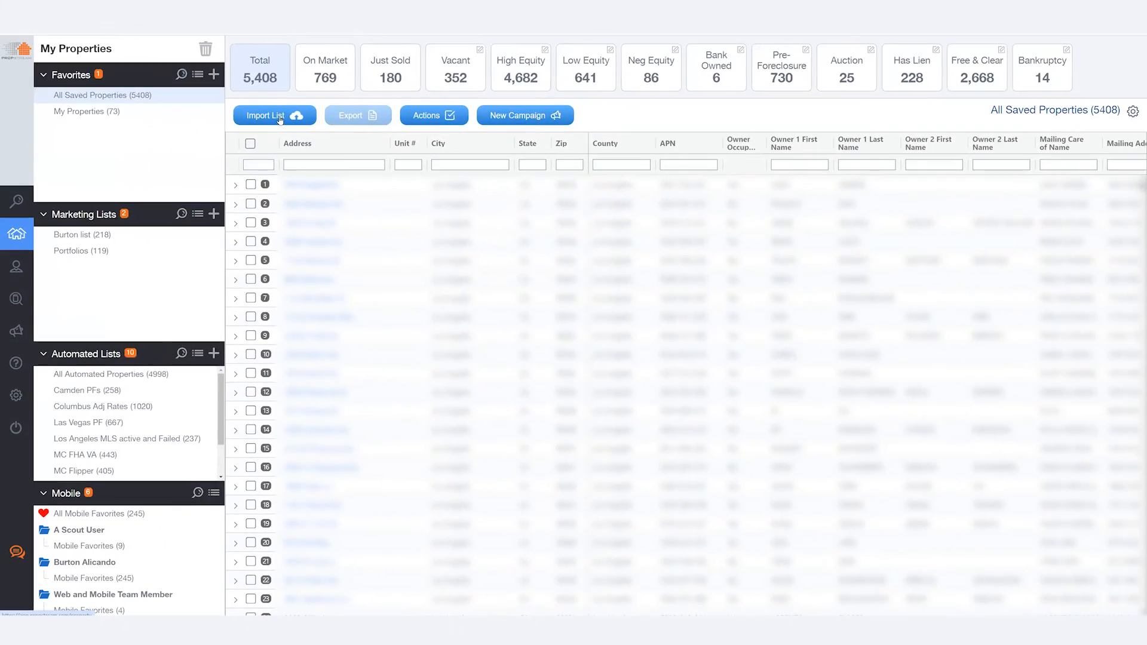
Step: Open the Import Properties dialog with the Import List button
click(265, 116)
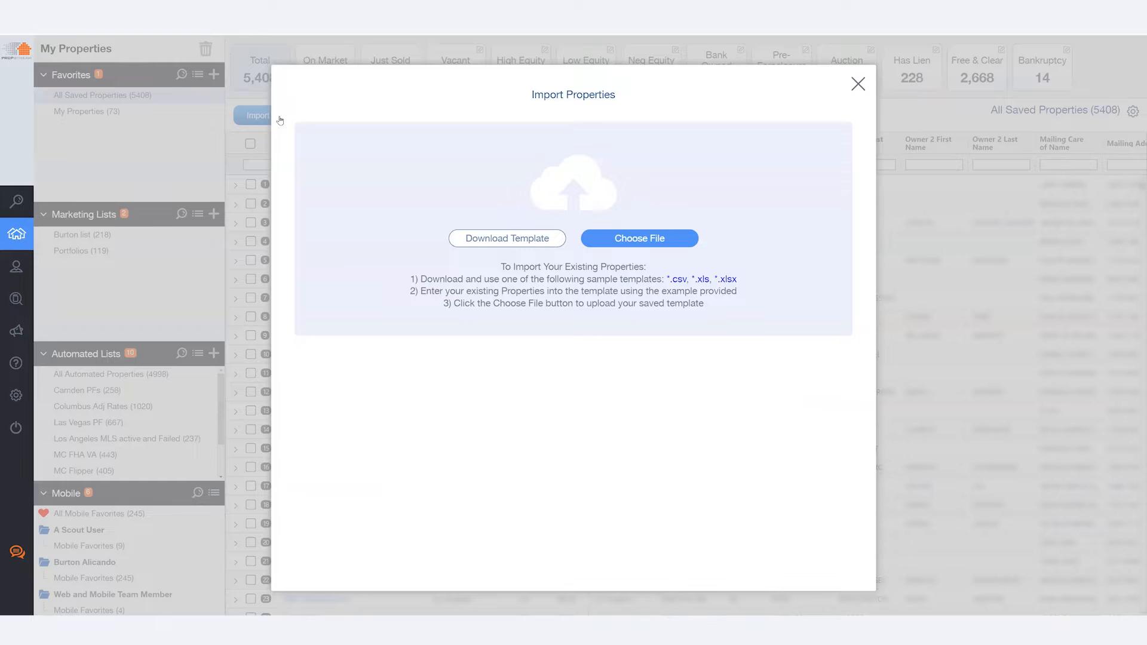
mouse_move(404, 287)
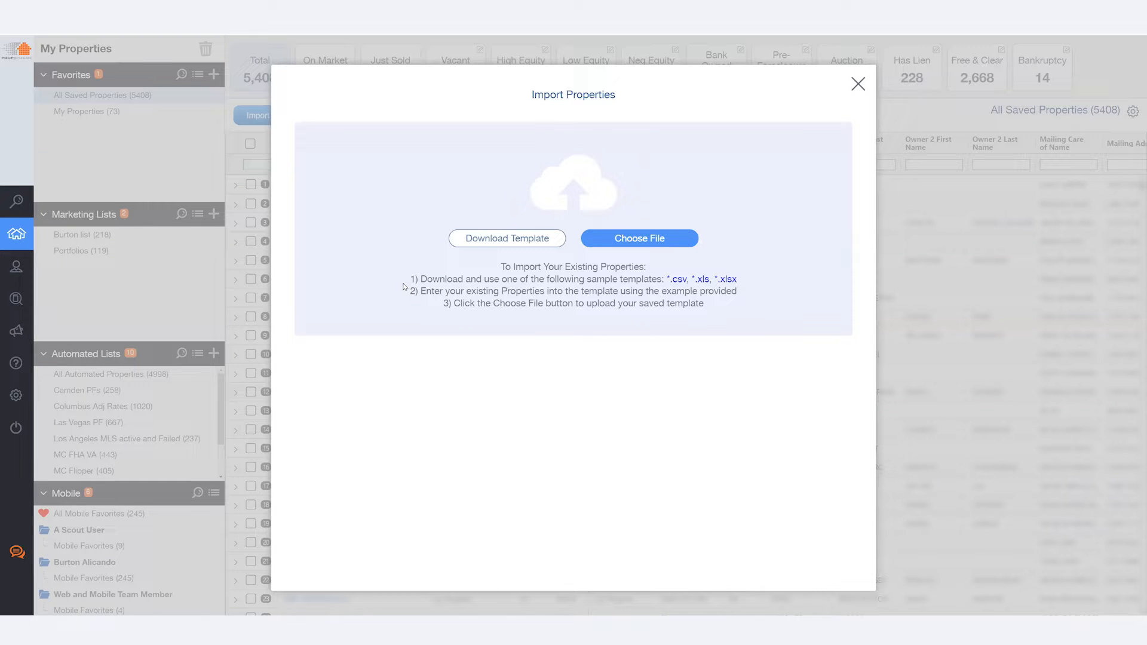
mouse_move(414, 278)
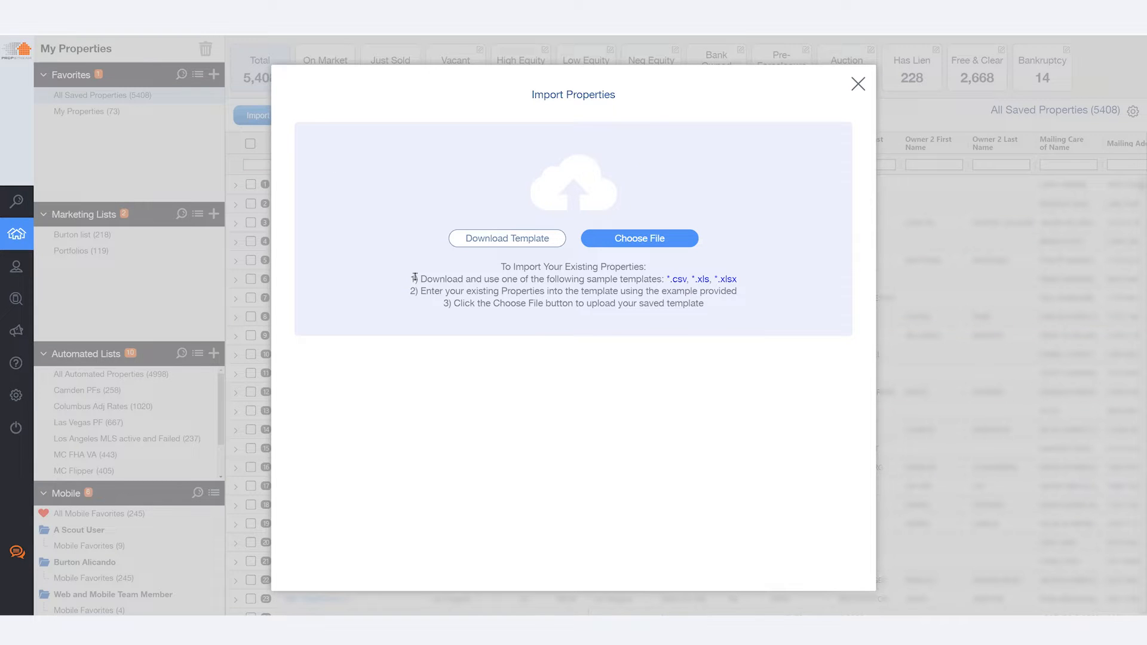
mouse_move(429, 272)
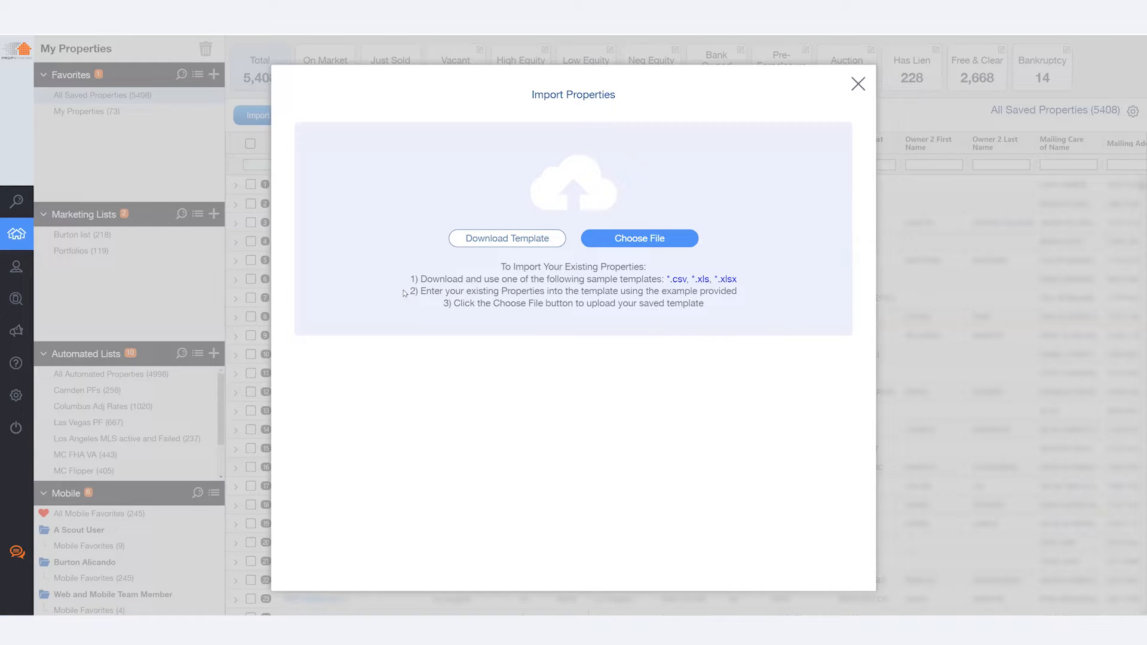
mouse_move(401, 295)
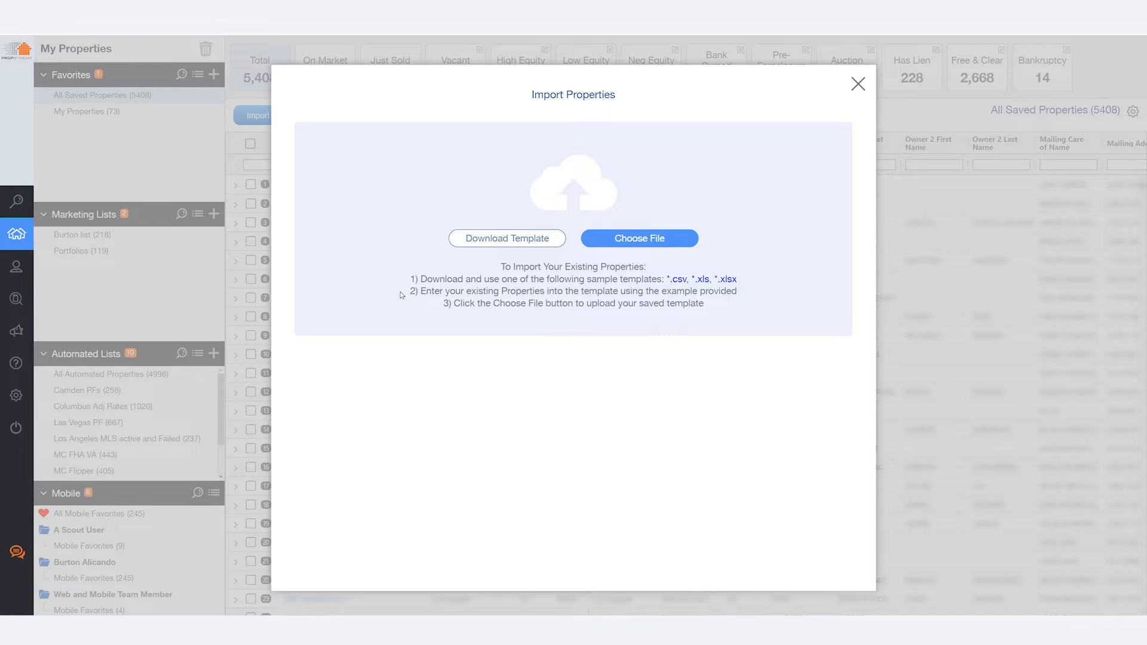
mouse_move(415, 312)
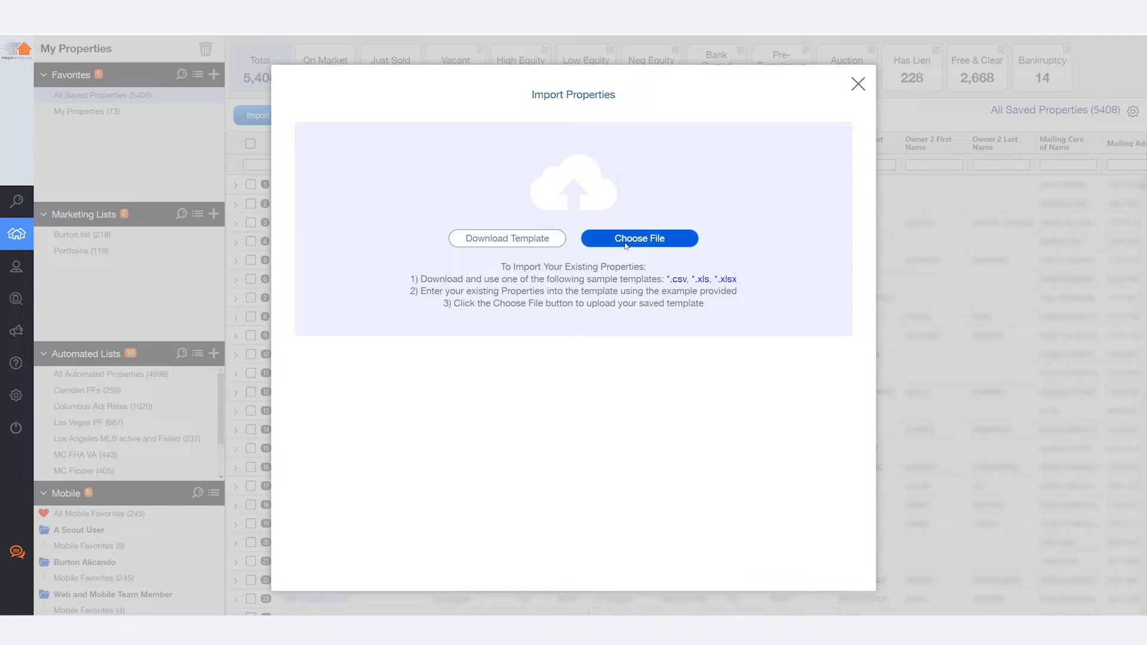
Step: Upload the 'Outside List' spreadsheet from the Desktop
click(639, 239)
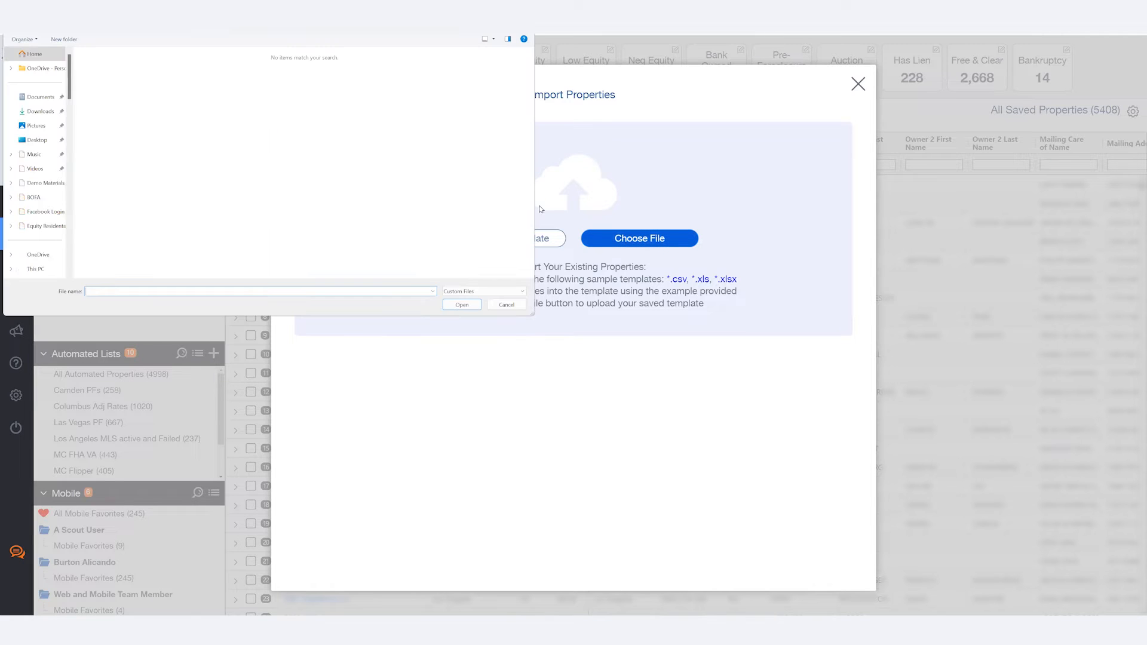
click(36, 140)
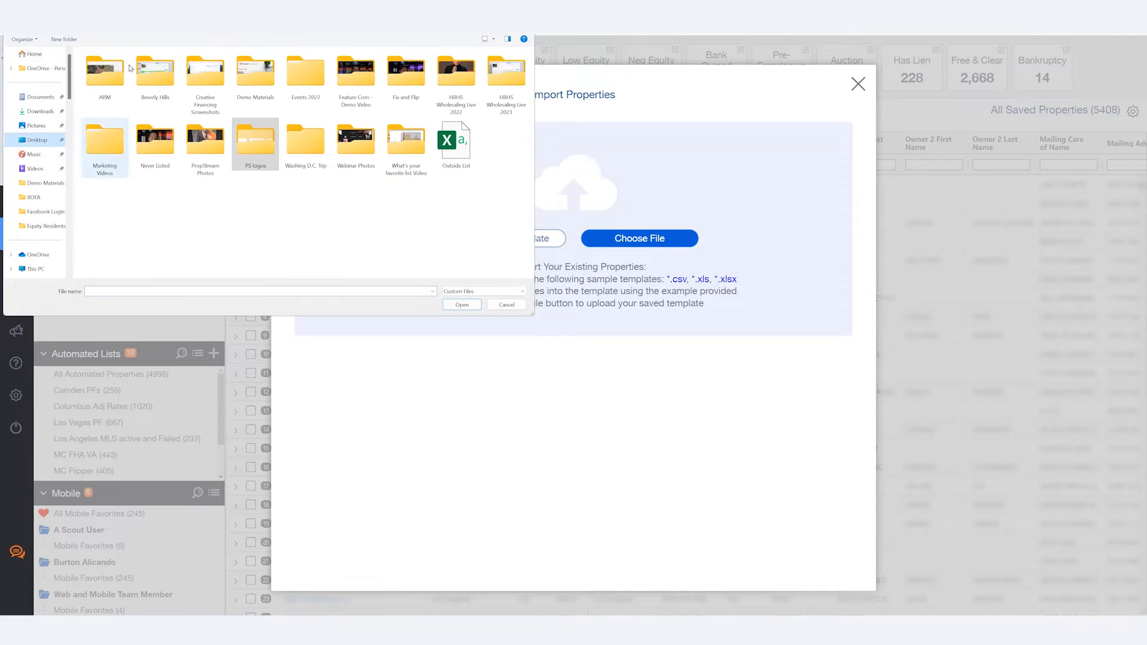
click(456, 140)
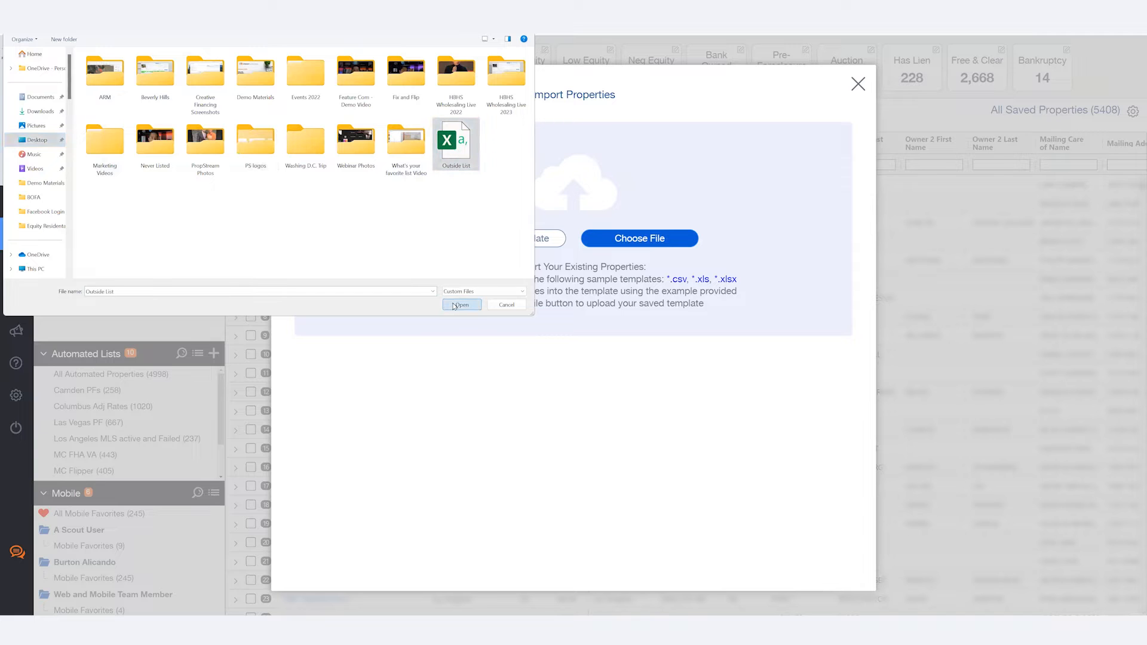
click(462, 305)
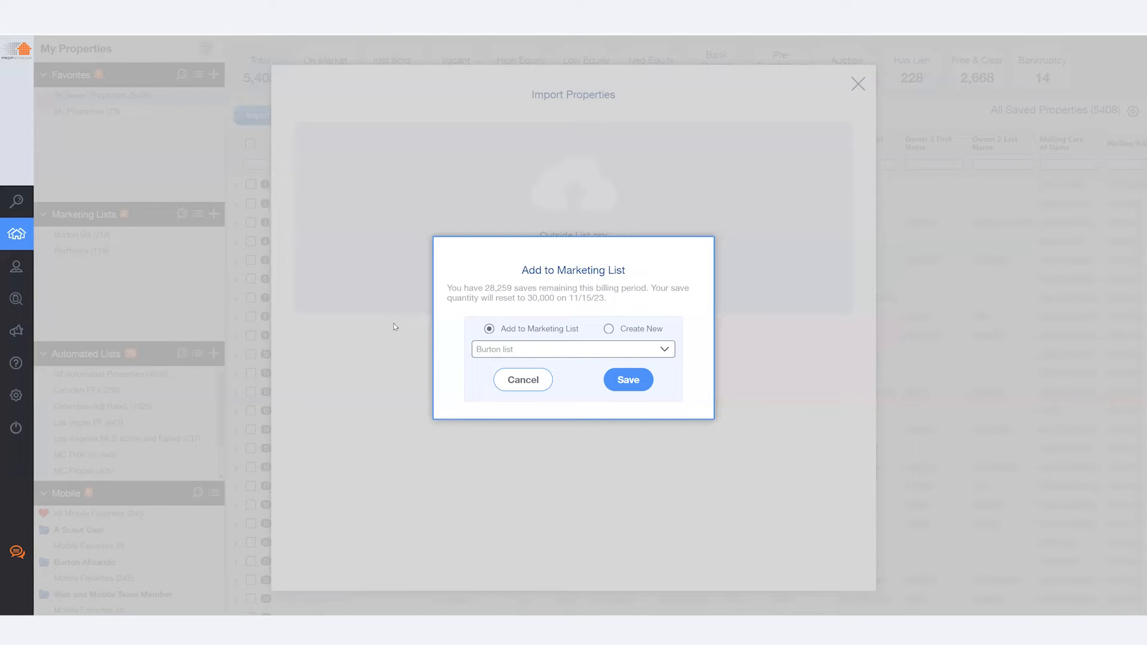
Step: Create a new marketing list named 'Outside List' and save the imported properties to it
click(572, 349)
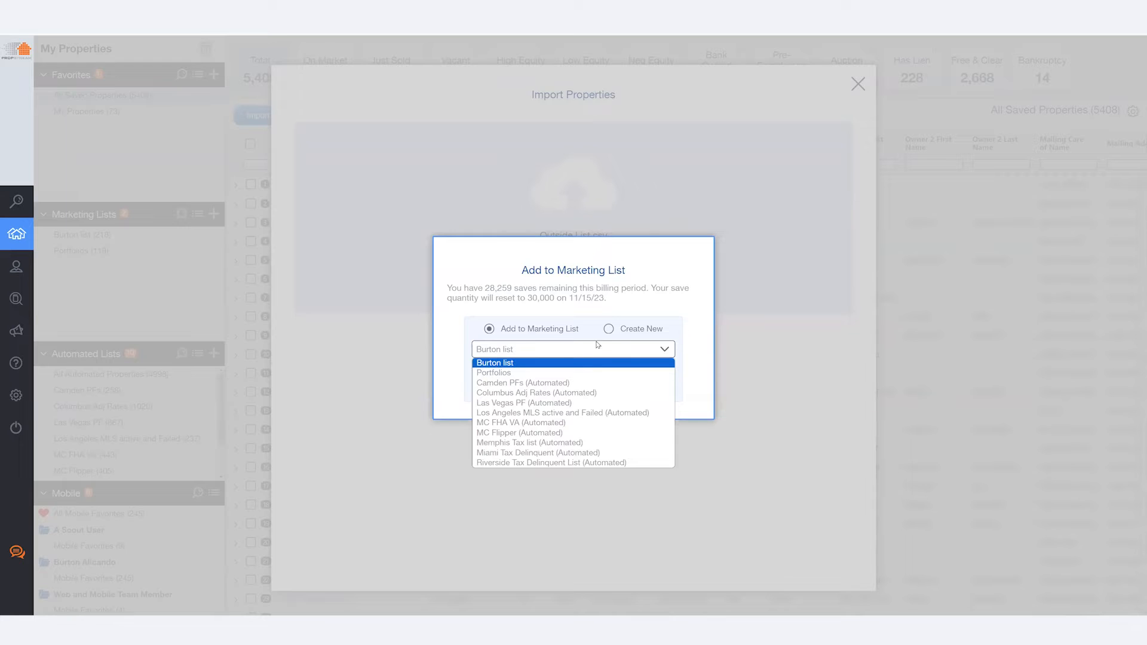
click(608, 328)
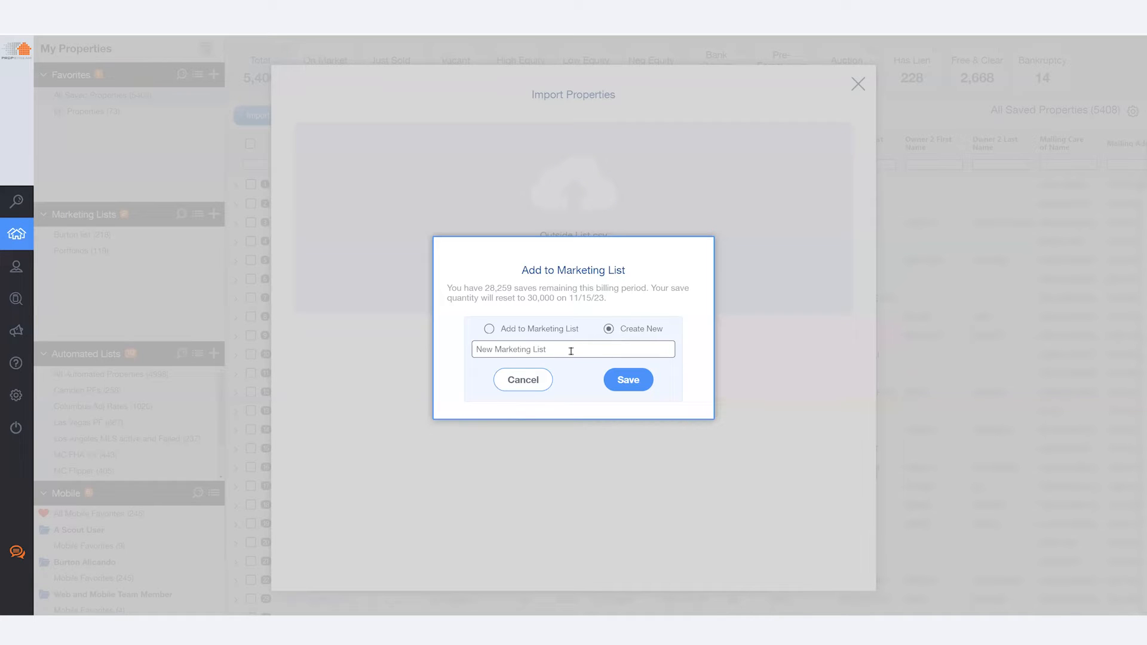
click(572, 350)
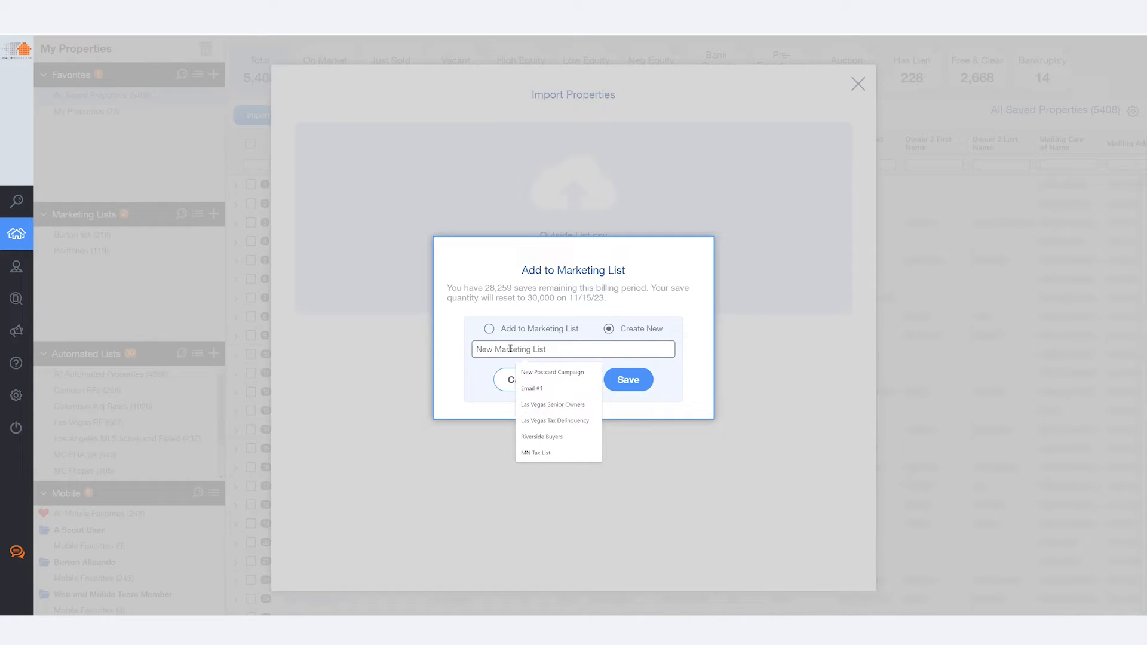
text(Outside List)
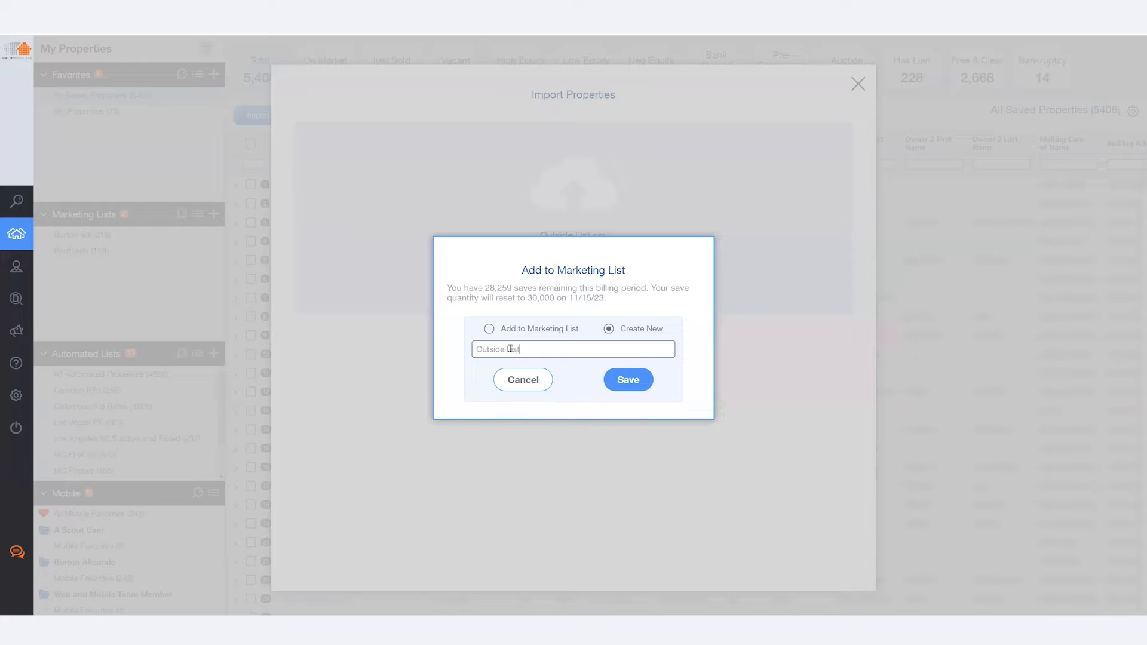
click(628, 379)
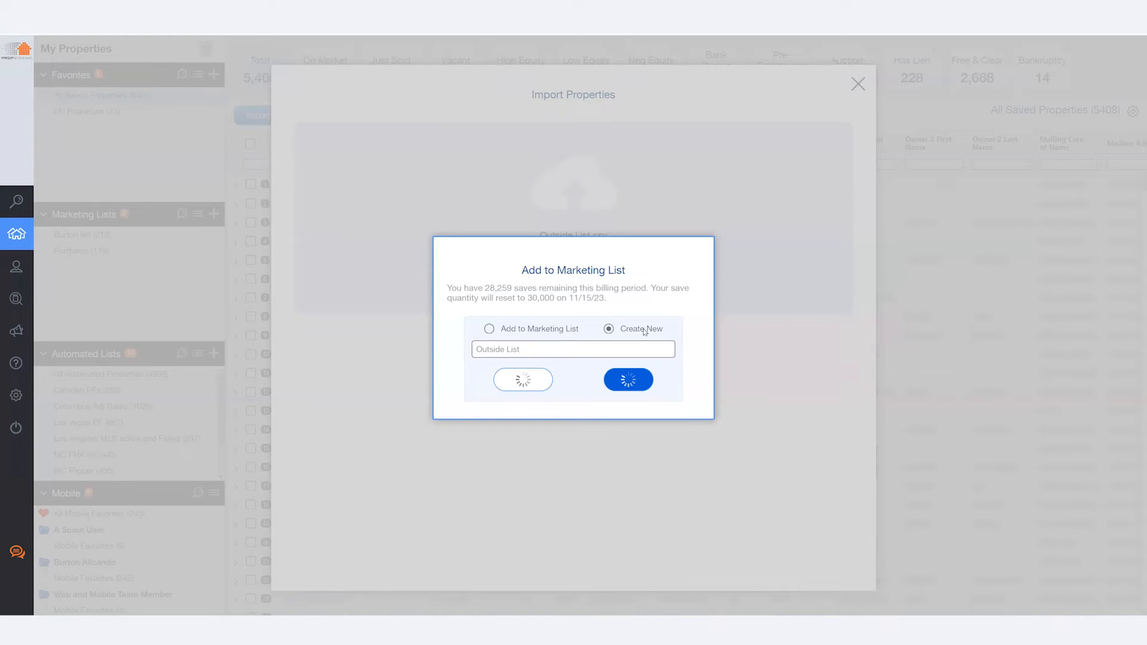
Step: Check the Outside List import results: 350 loaded, 323 succeeded, 27 failed
click(627, 379)
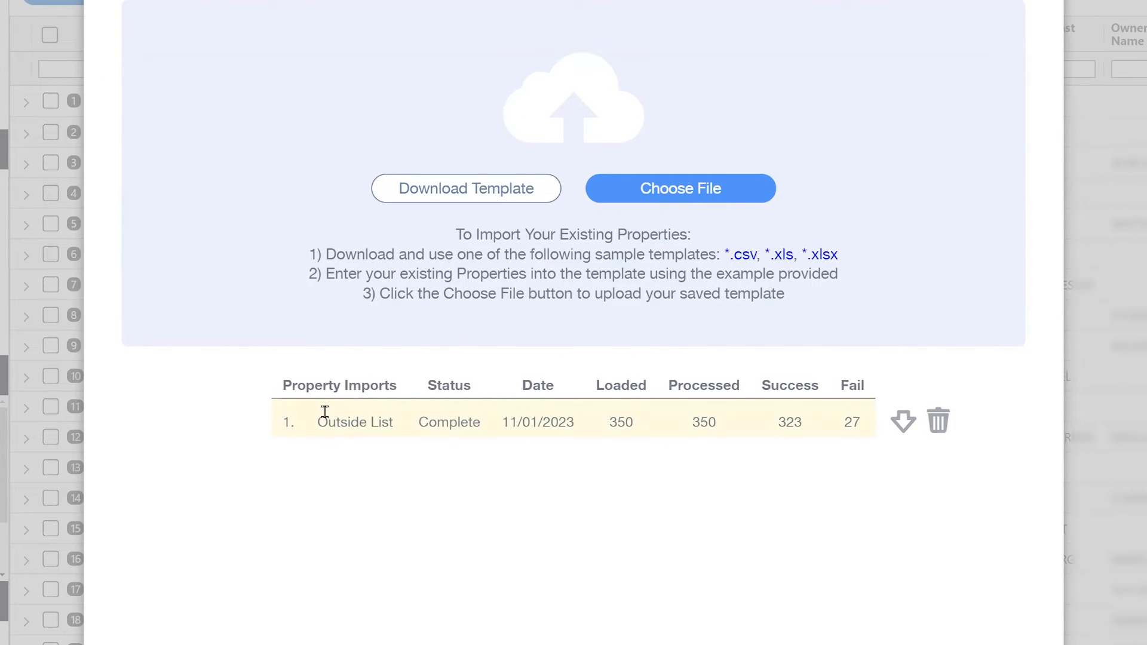
mouse_move(437, 422)
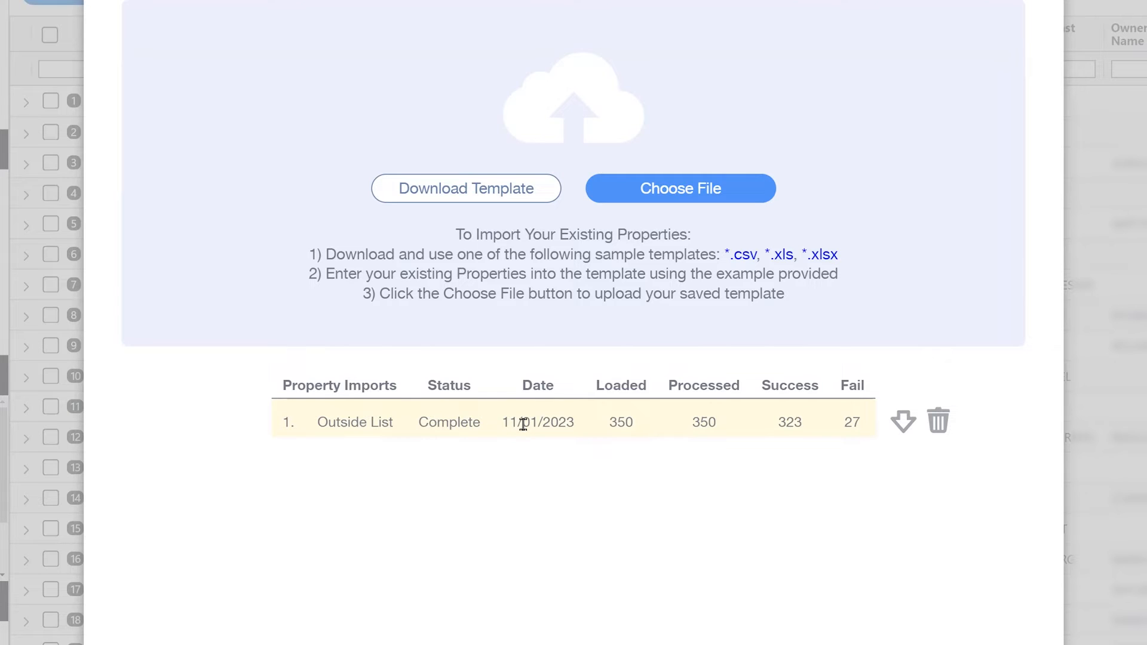
mouse_move(607, 434)
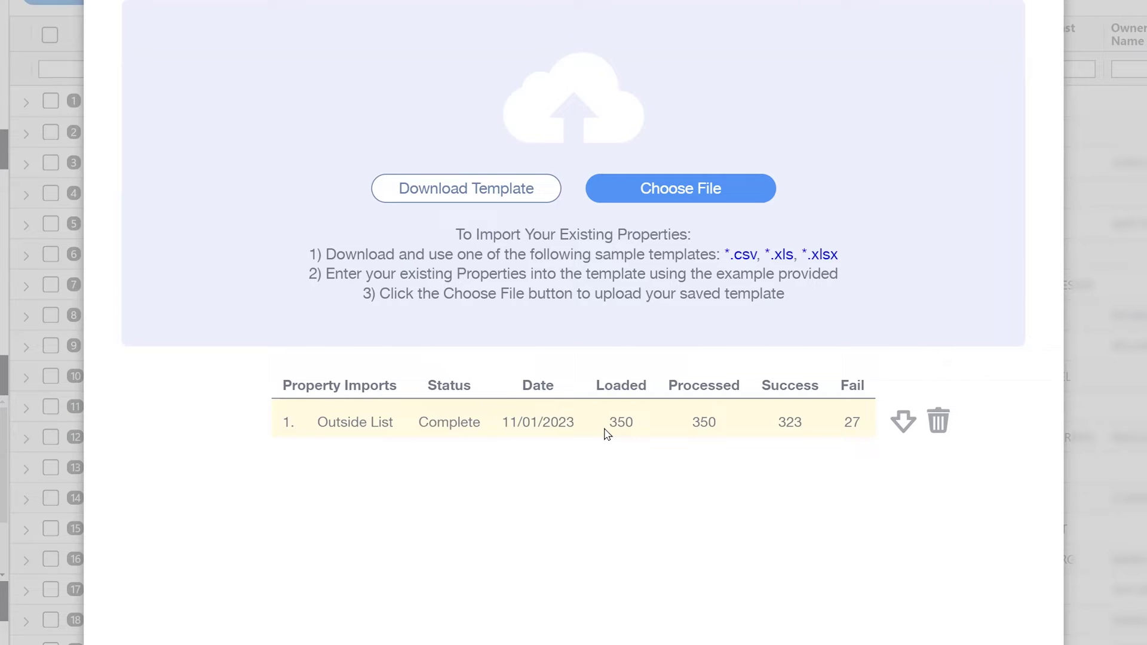
mouse_move(693, 433)
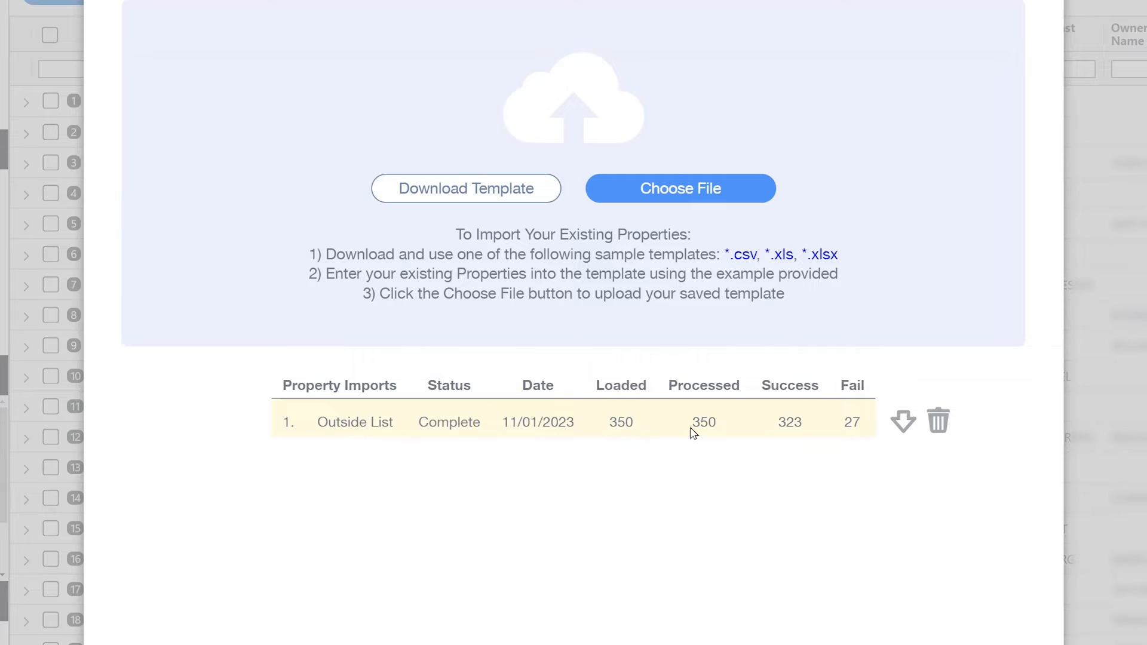
mouse_move(726, 434)
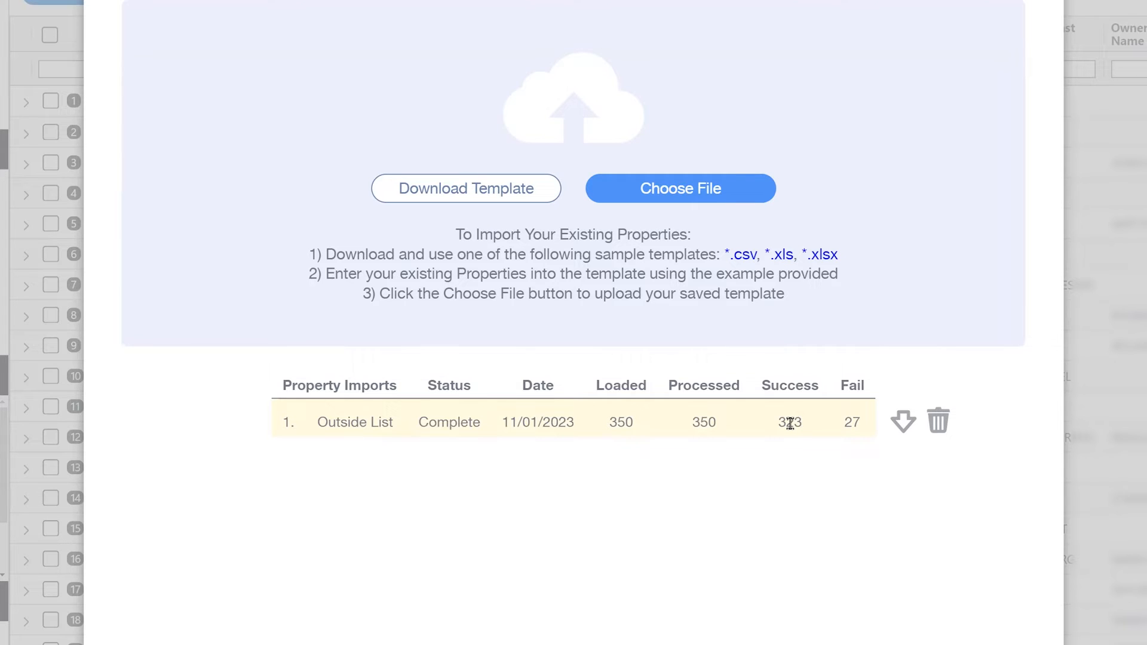
mouse_move(844, 422)
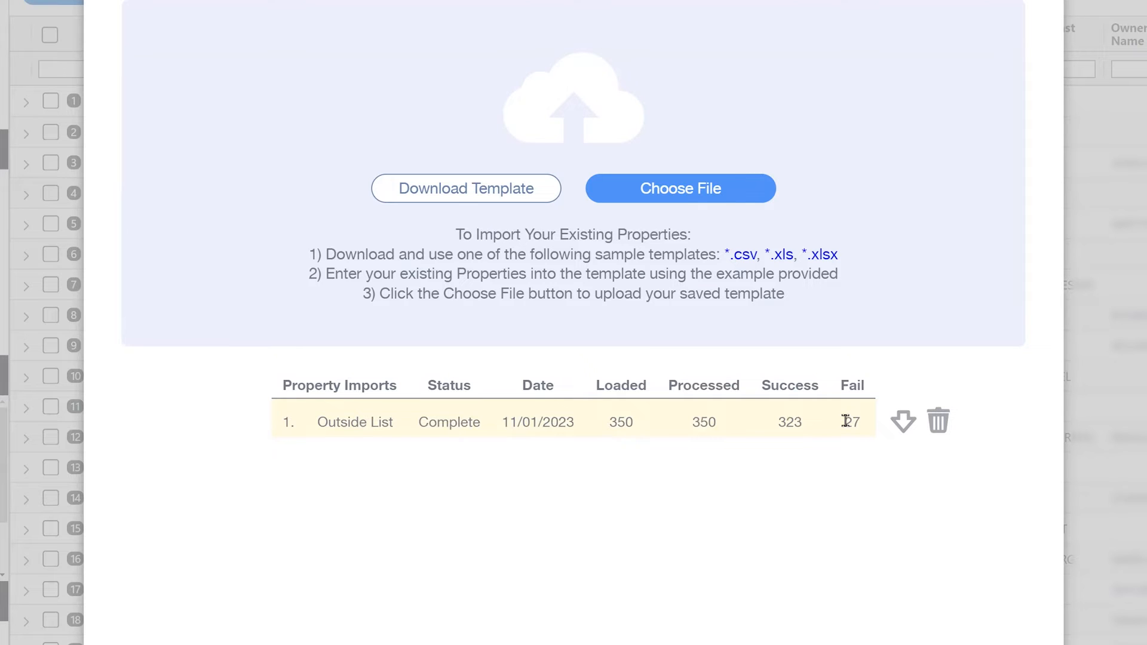
mouse_move(902, 421)
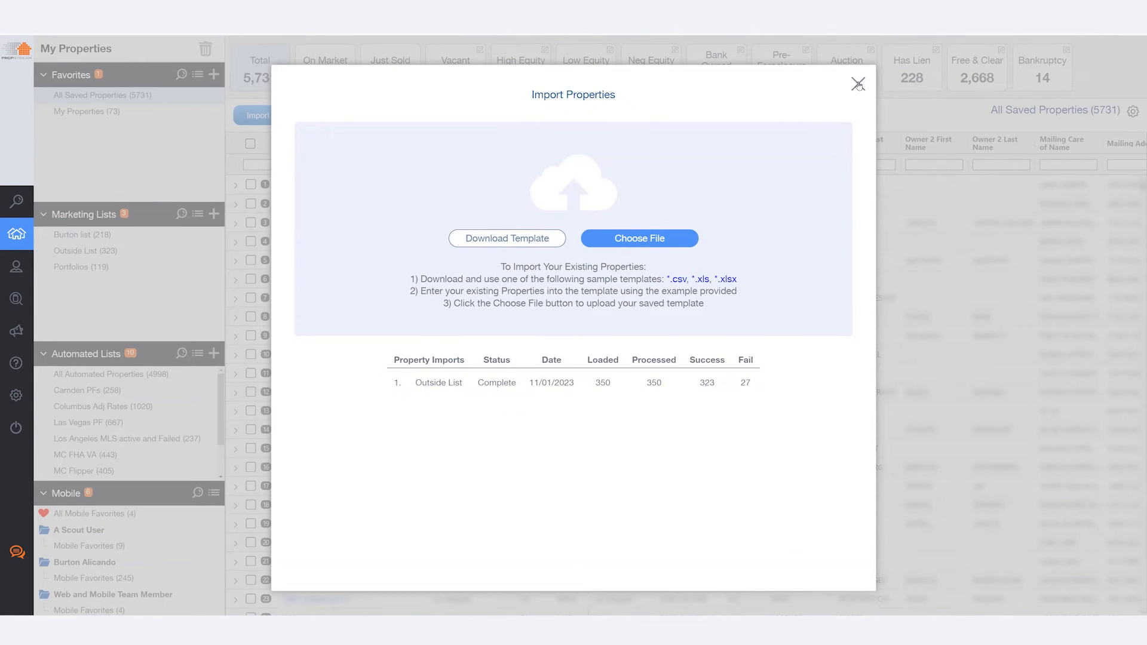
Step: Close the import dialog and open the Outside List (323) marketing list
click(859, 82)
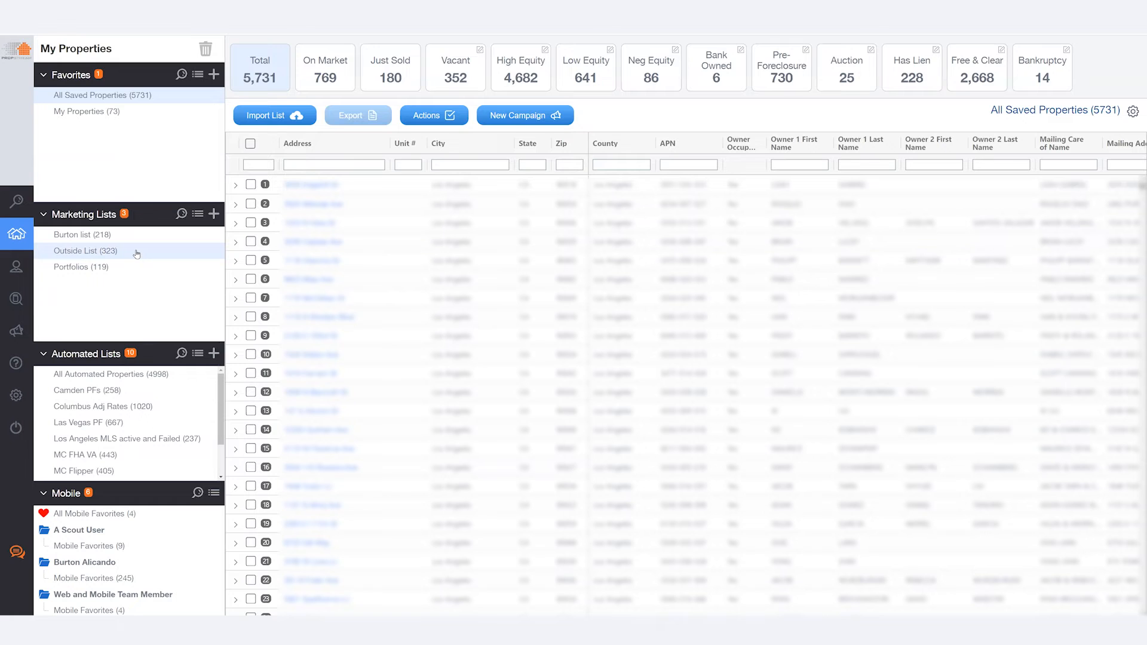
click(85, 250)
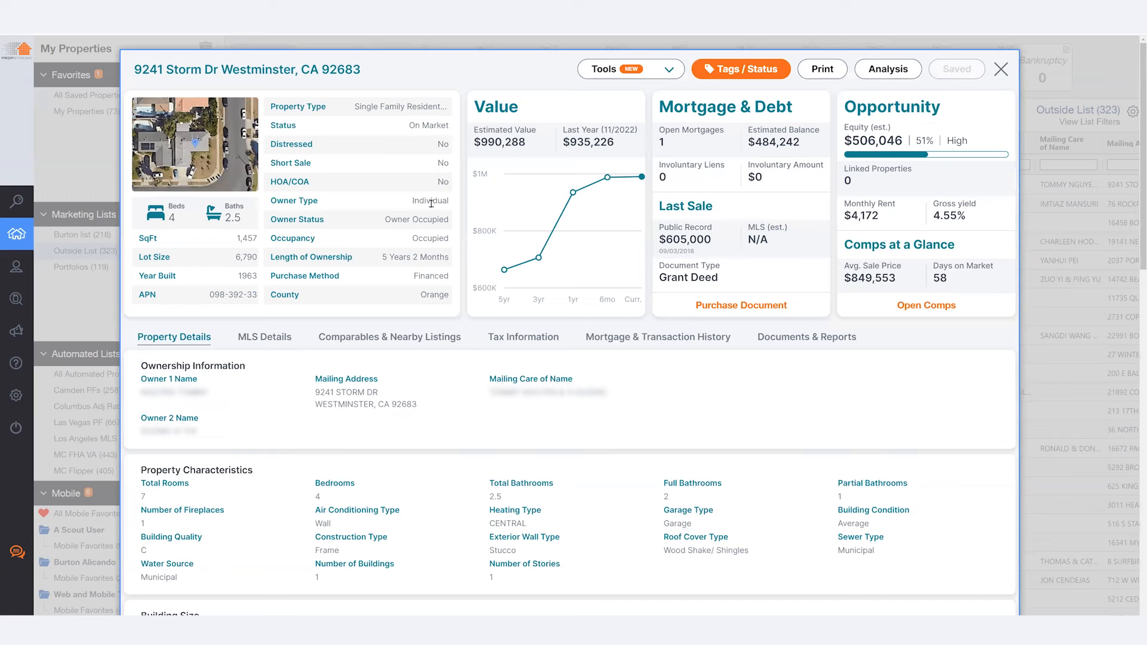
click(1001, 69)
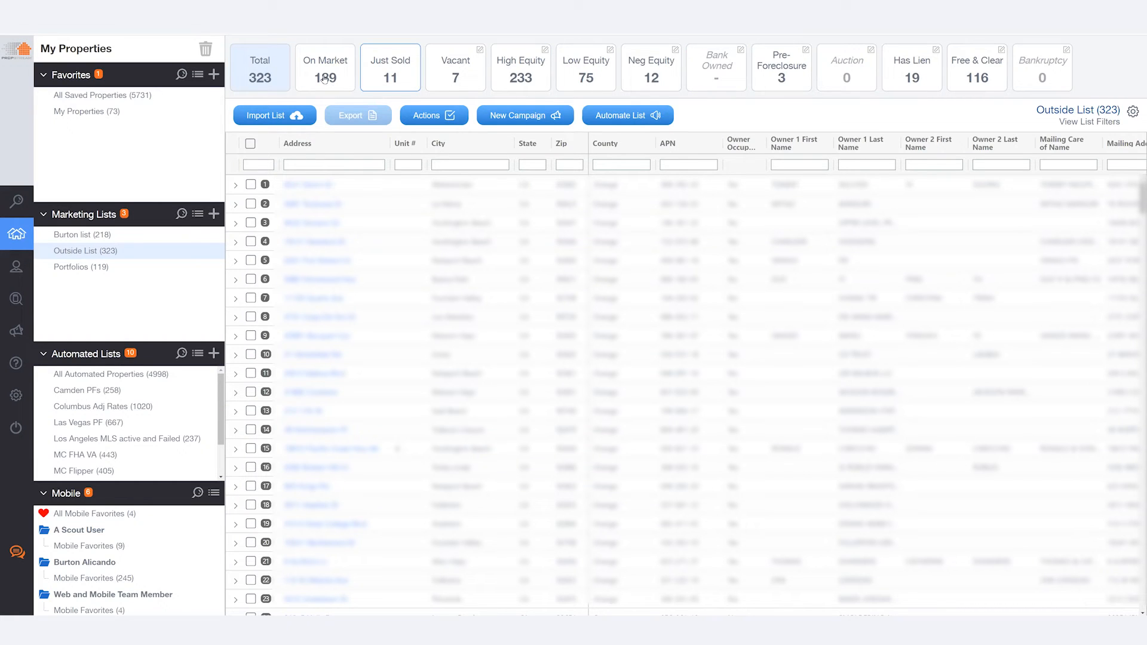
Step: Cycle through the On Market, Just Sold, Low Equity and Bank Owned counts, settling on Vacant (7)
click(325, 68)
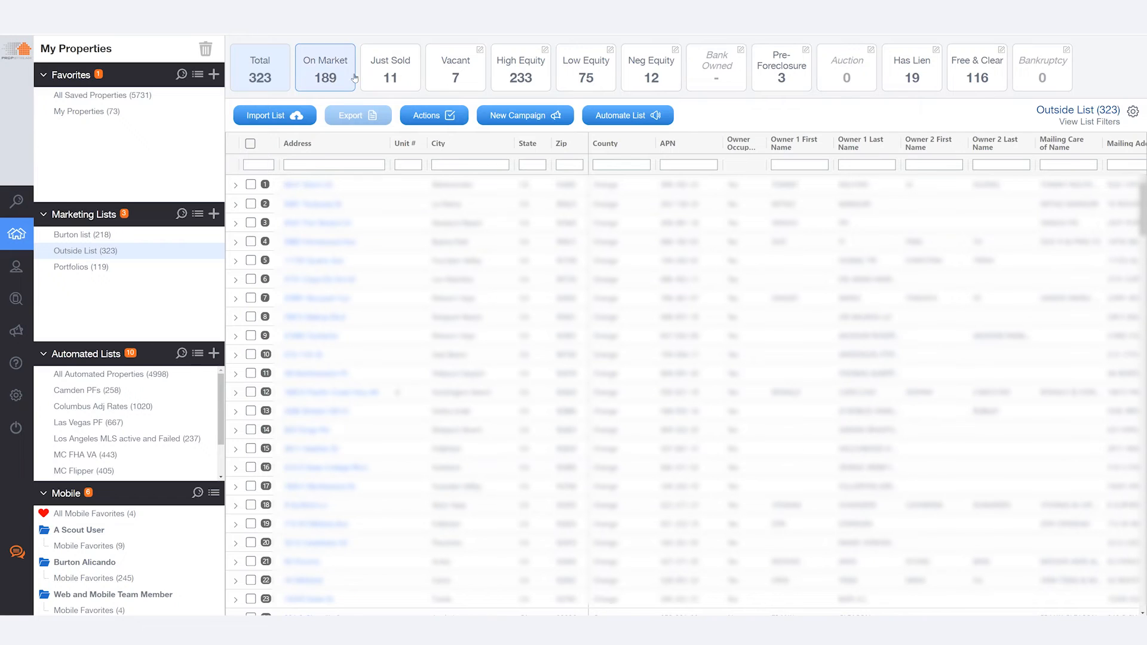
click(390, 67)
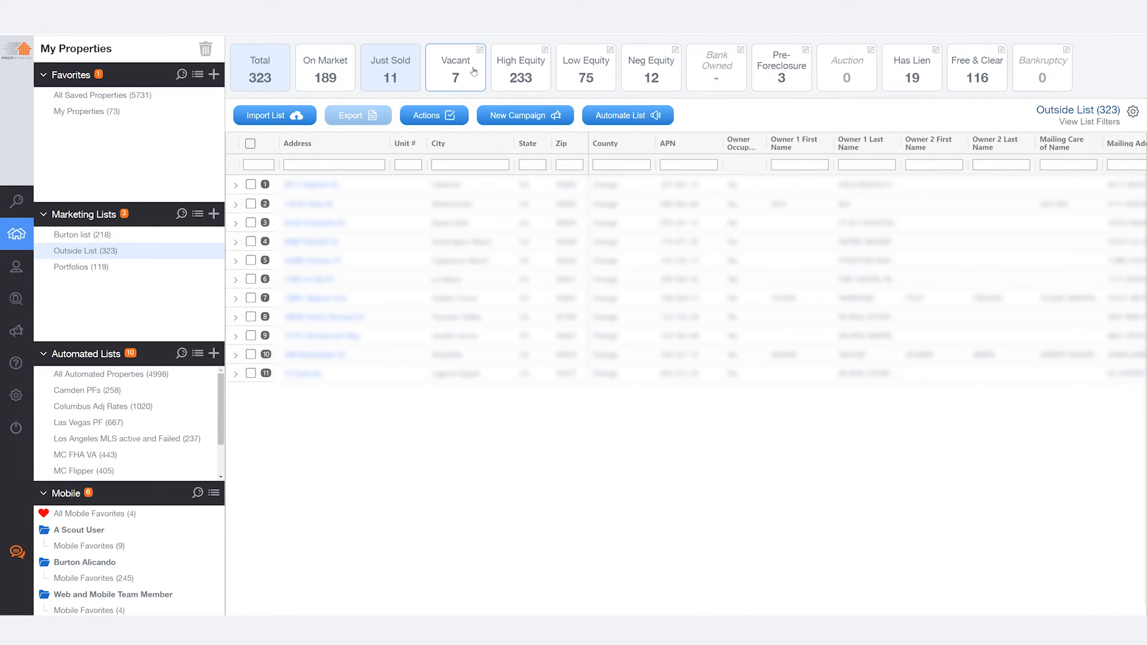
click(455, 67)
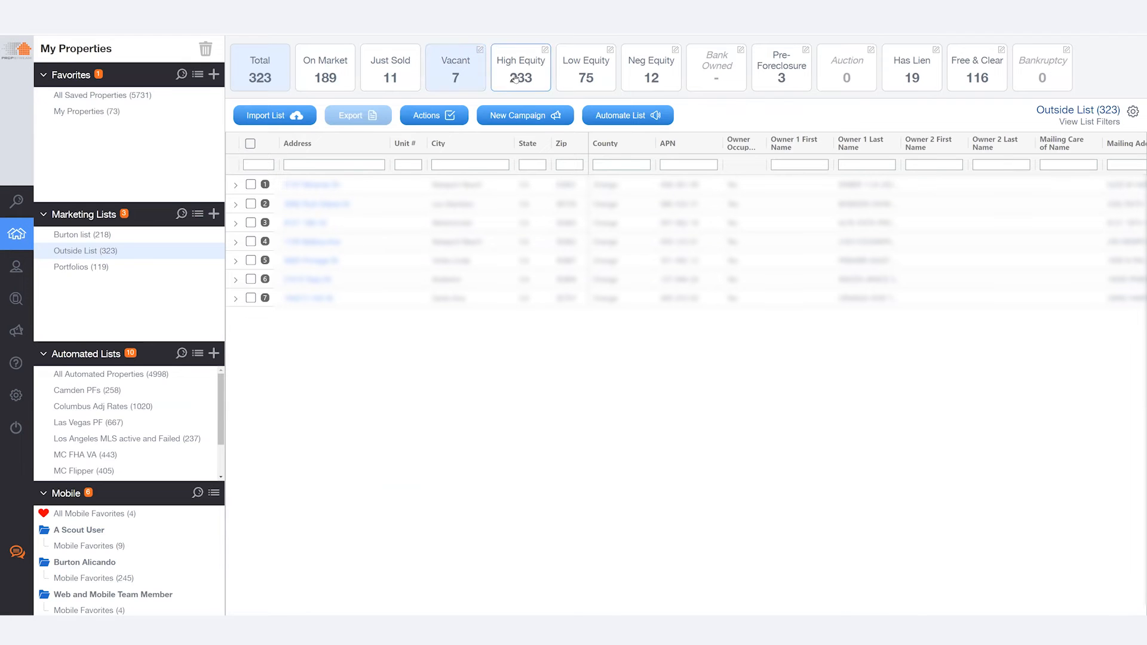
click(585, 67)
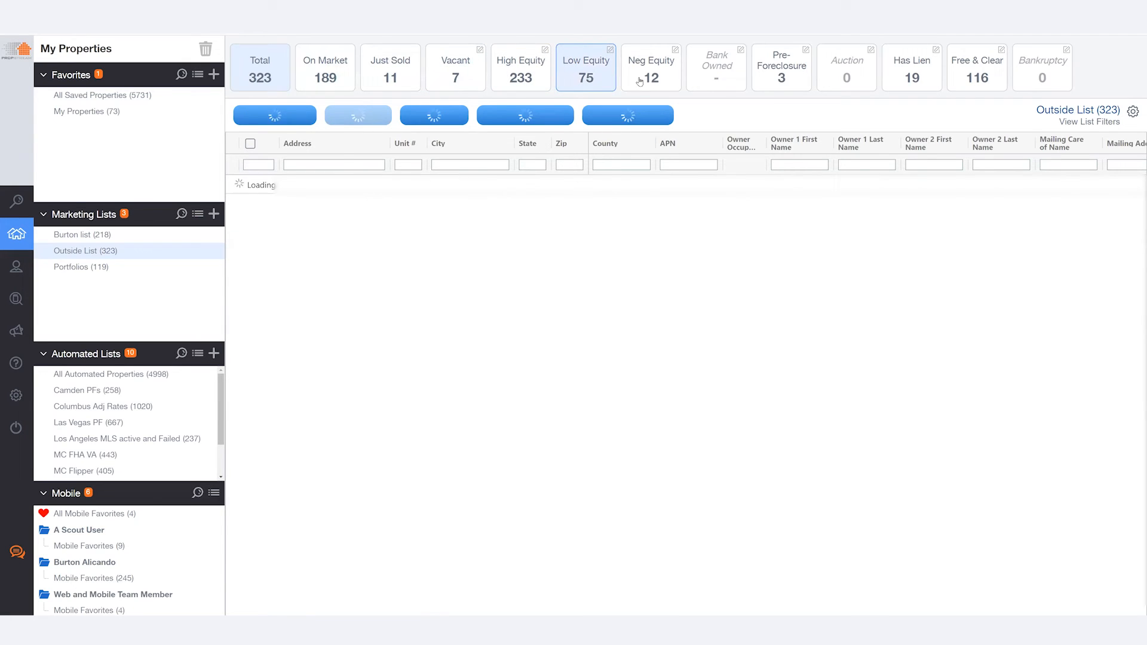
click(651, 67)
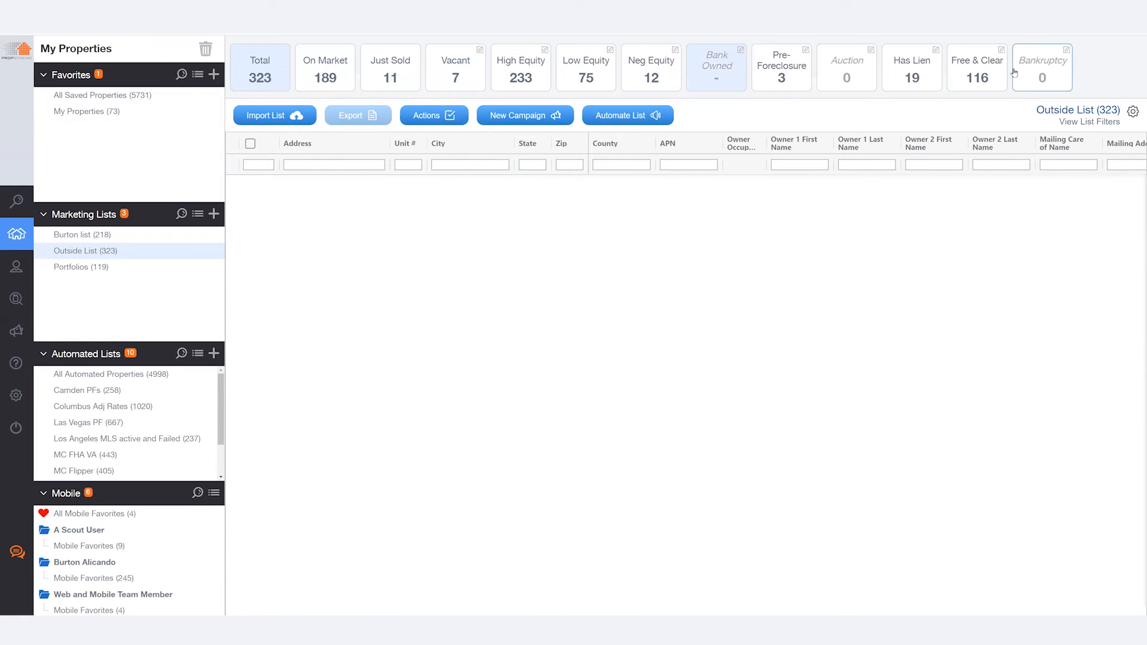
click(456, 68)
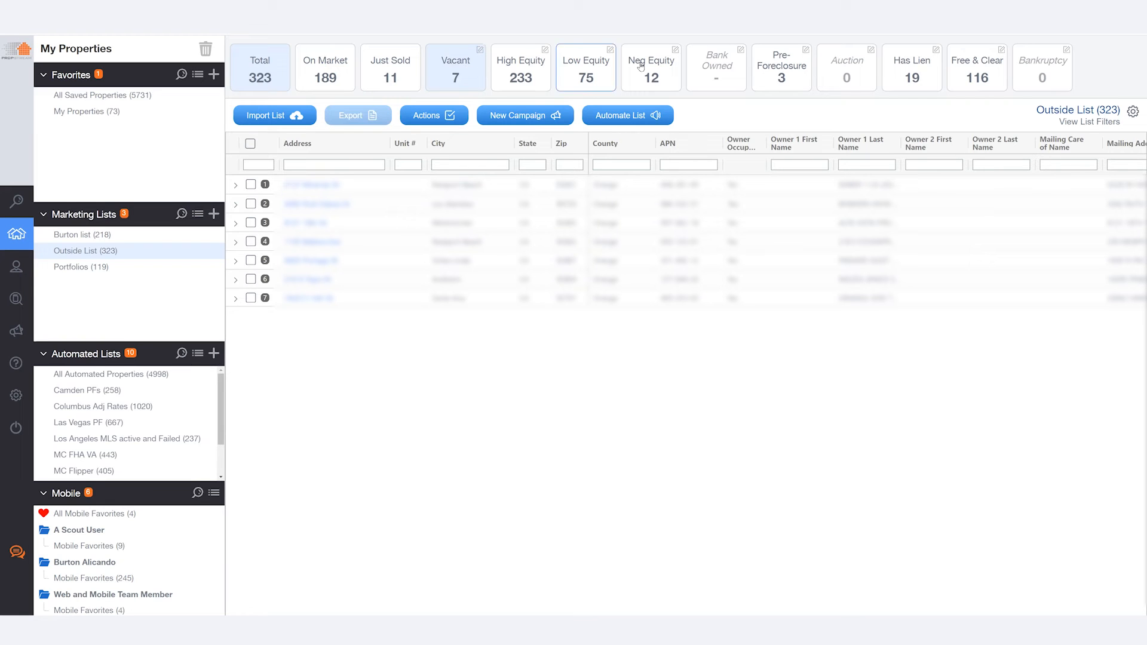
mouse_move(820, 71)
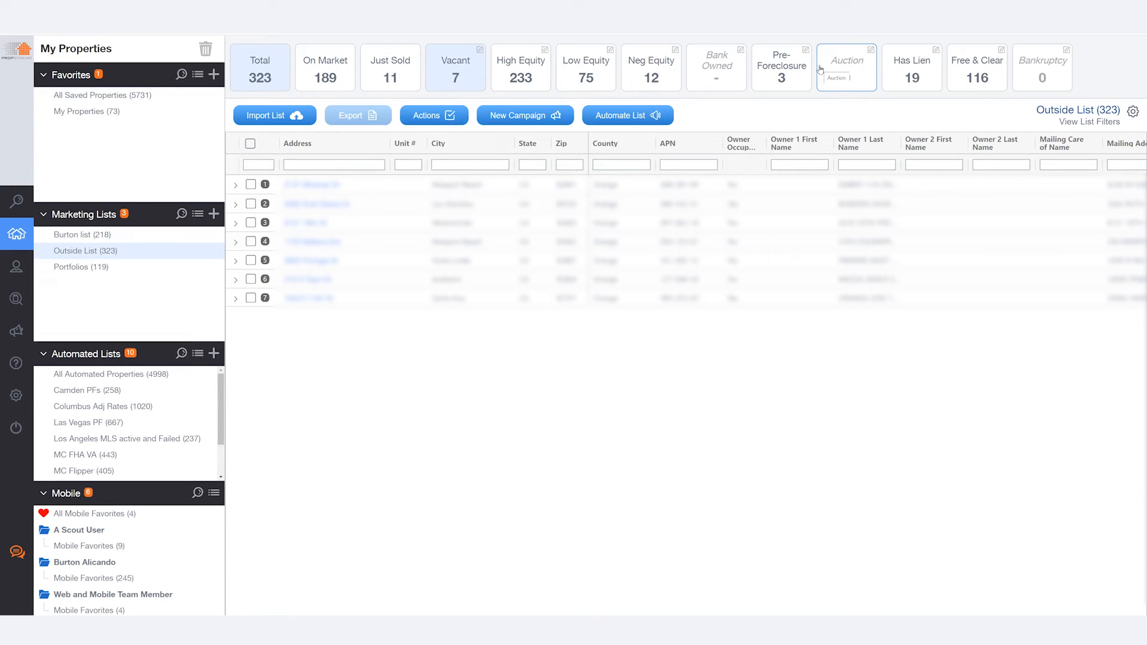
click(716, 67)
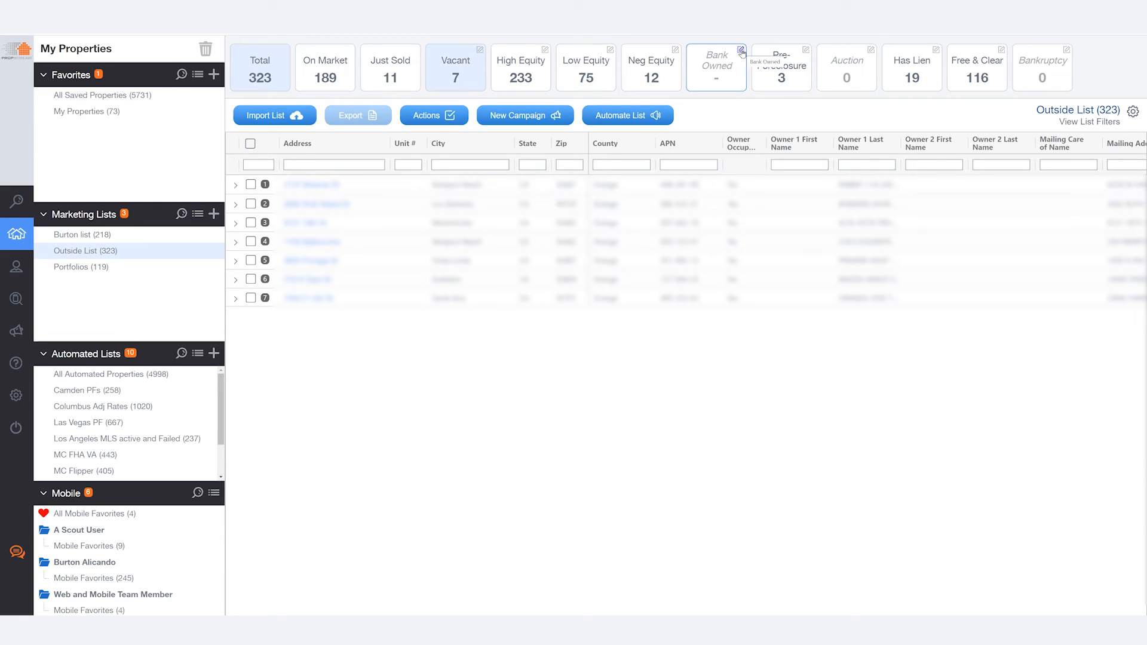
Step: Edit the Bank Owned summary box and rename it 'High Eq Vacant'
click(741, 49)
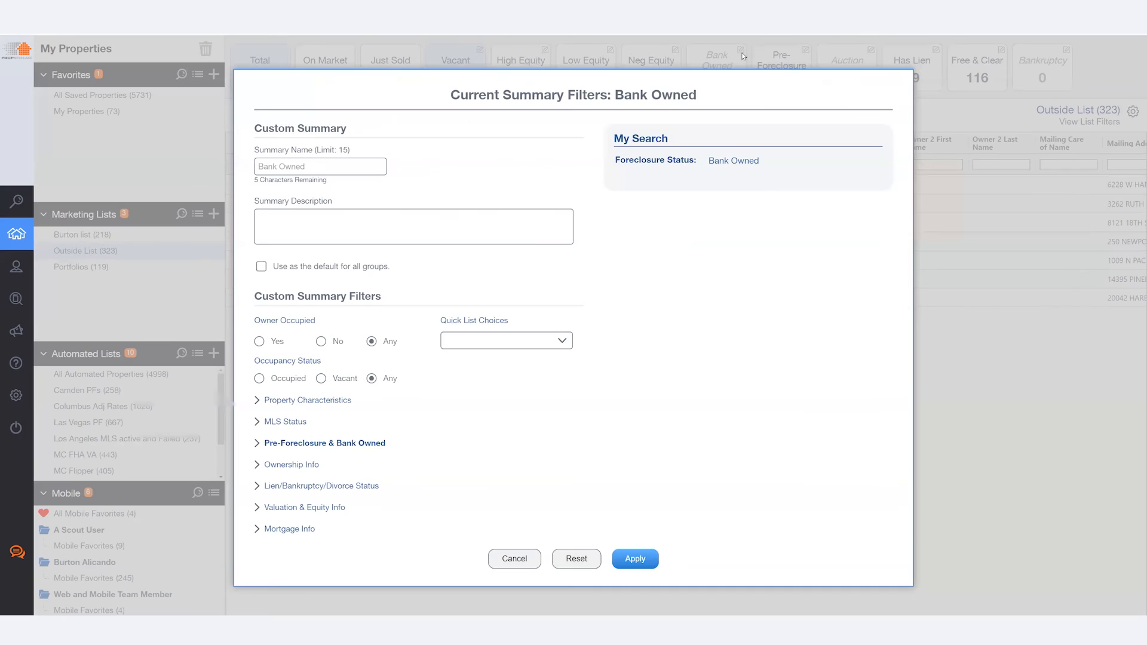
mouse_move(475, 190)
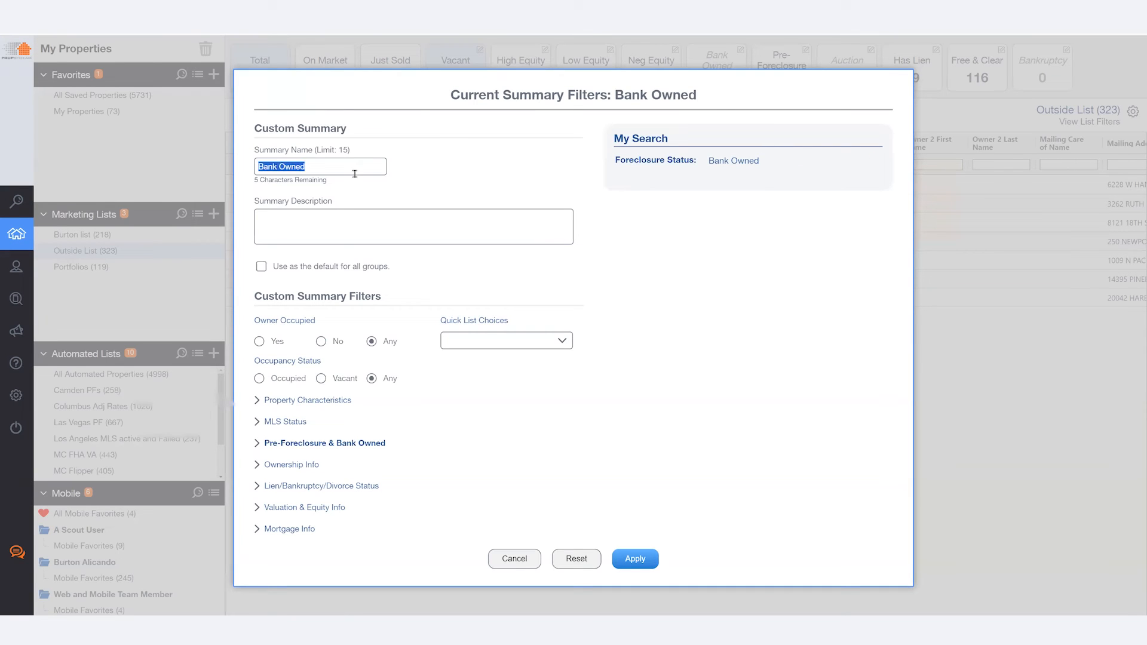
text(H)
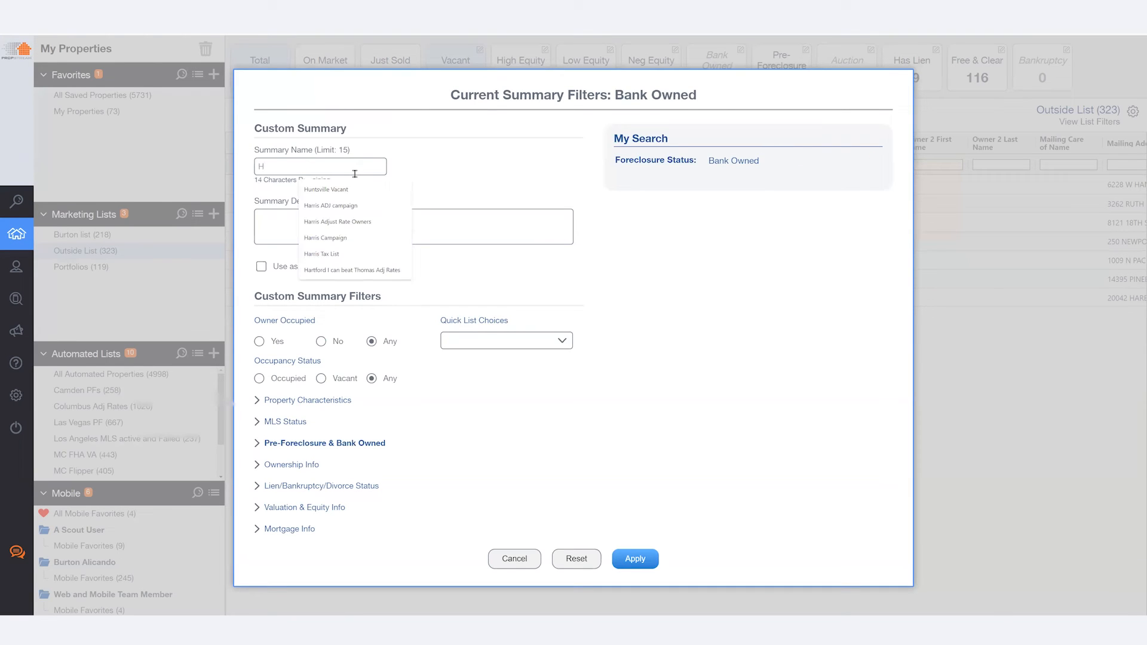
text(igh Ev)
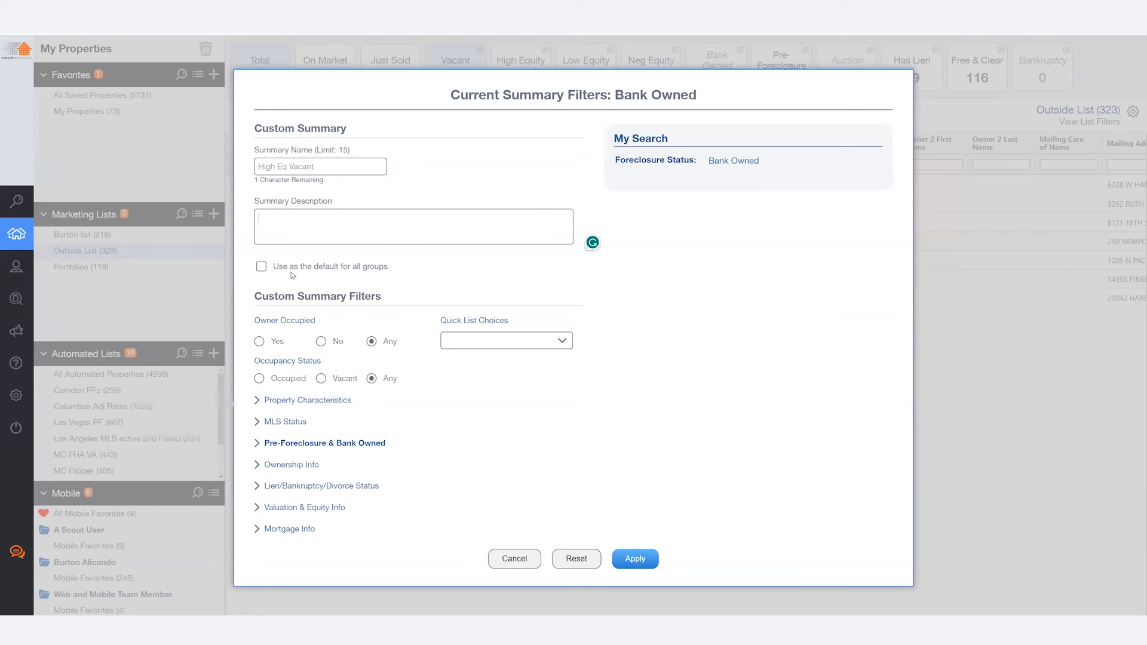
mouse_move(316, 390)
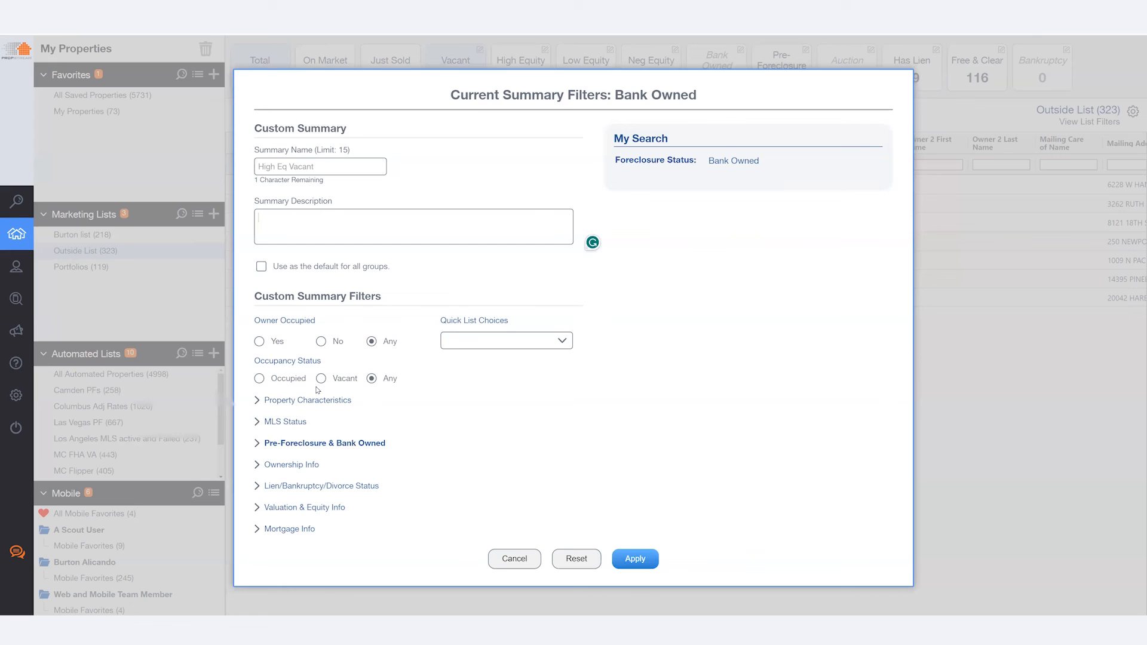
mouse_move(325, 378)
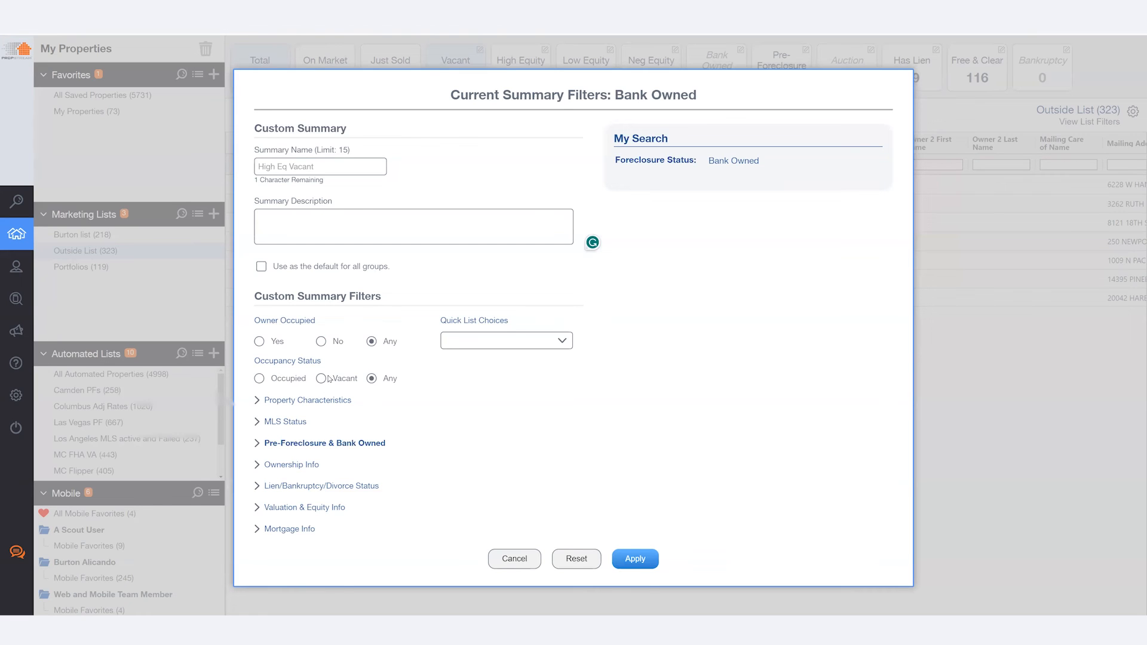
Step: Filter the summary to vacant properties with 50%+ equity, apply, and show its 4 properties
click(321, 379)
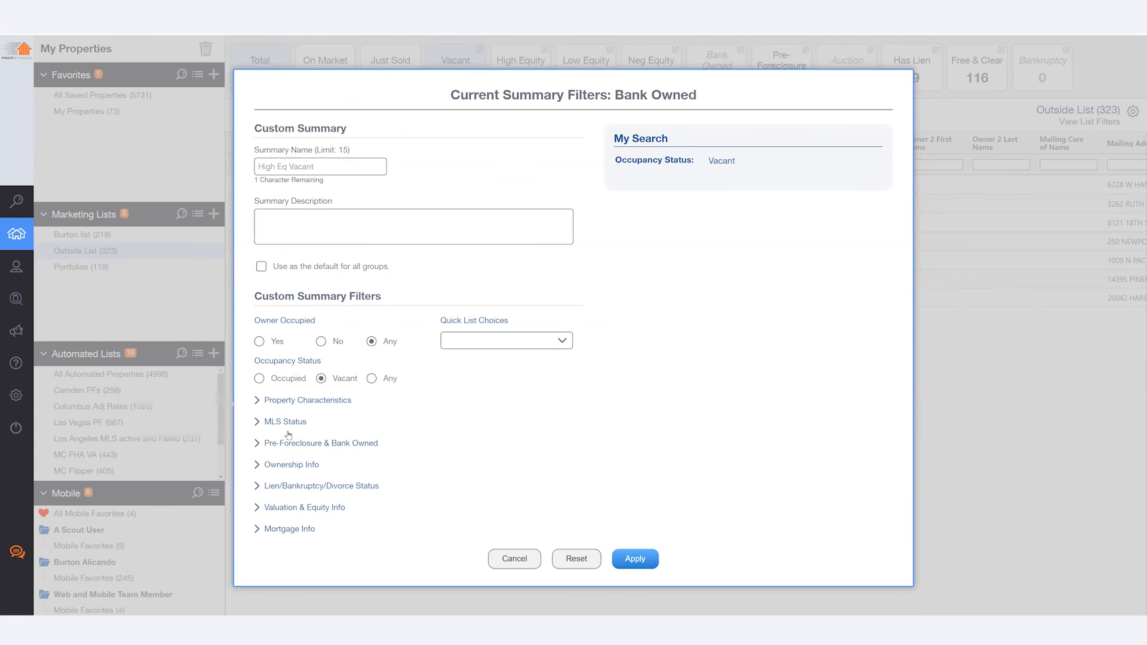
click(304, 508)
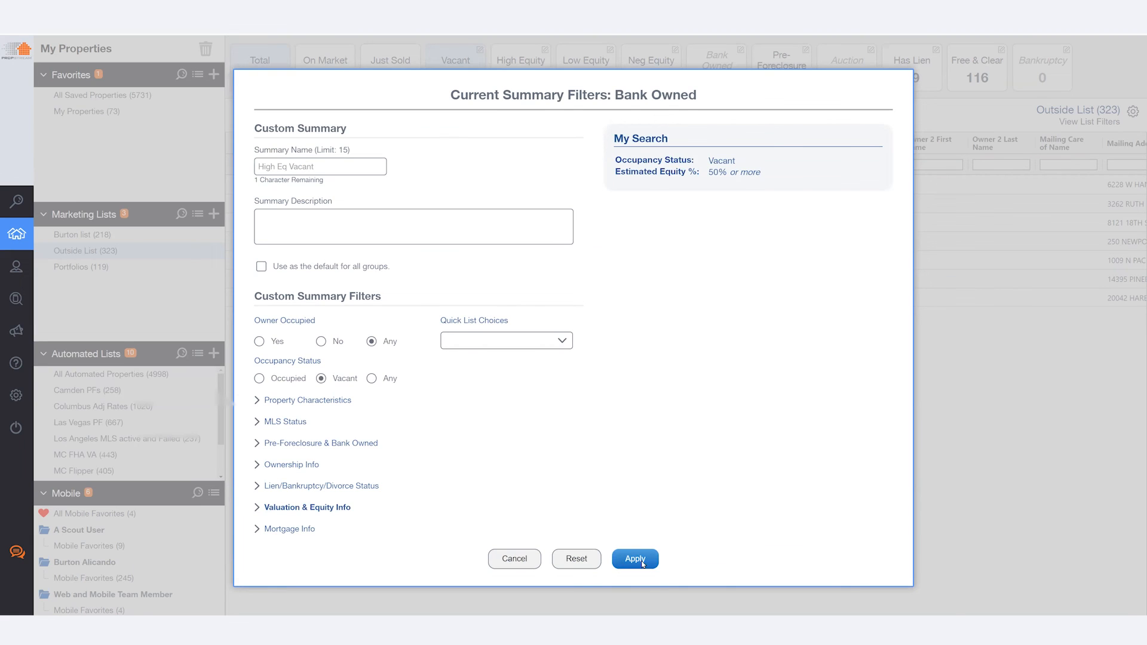
click(635, 558)
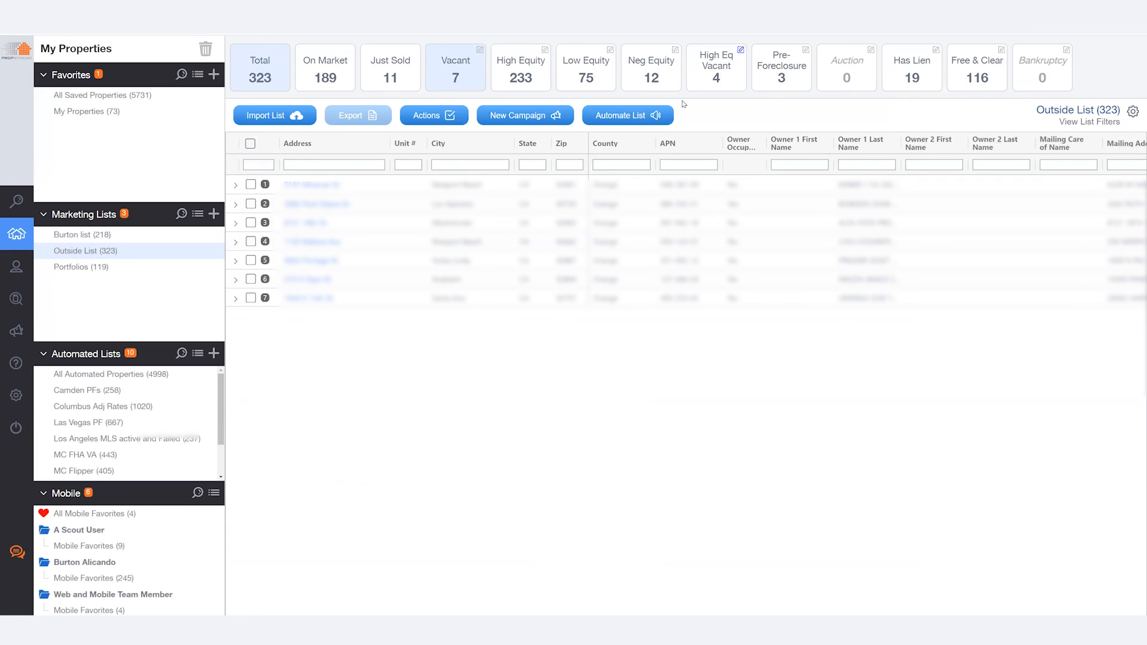
click(716, 66)
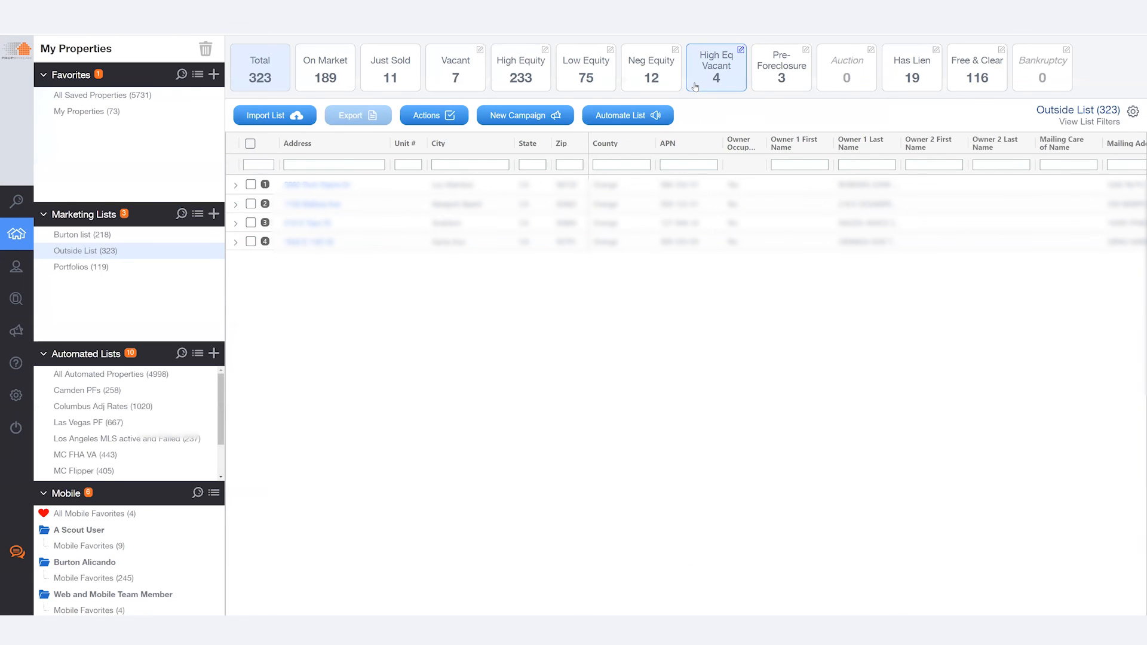